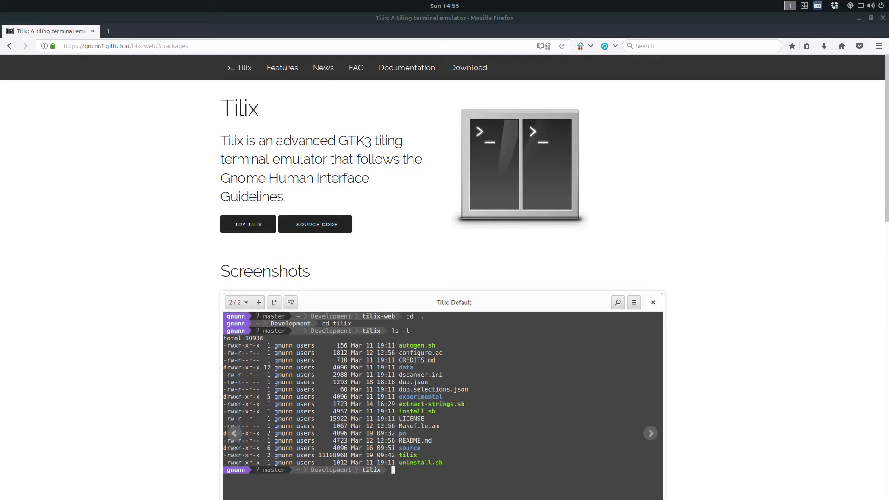
mouse_move(849, 268)
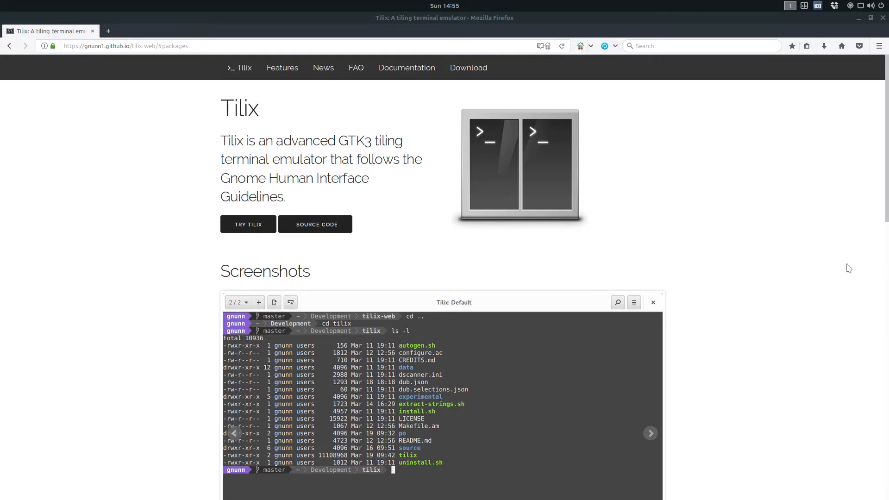
Browse the Ubuntu, Arch Linux, Debian, Fedora and OpenSUSE install instructions under Getting Tilix.
scroll(down, 3)
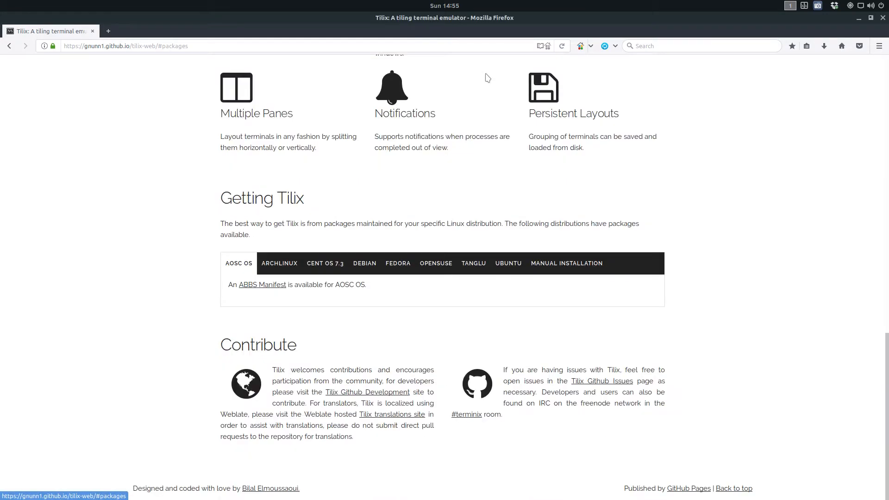
mouse_move(507, 263)
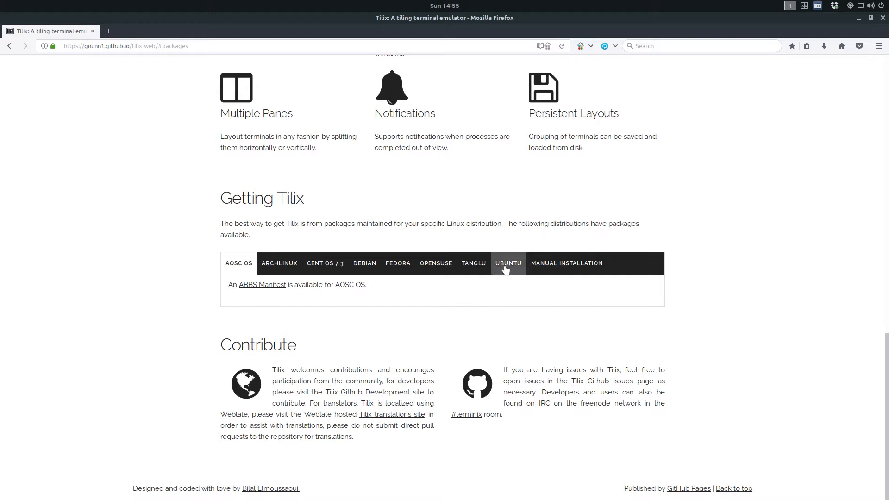
click(508, 263)
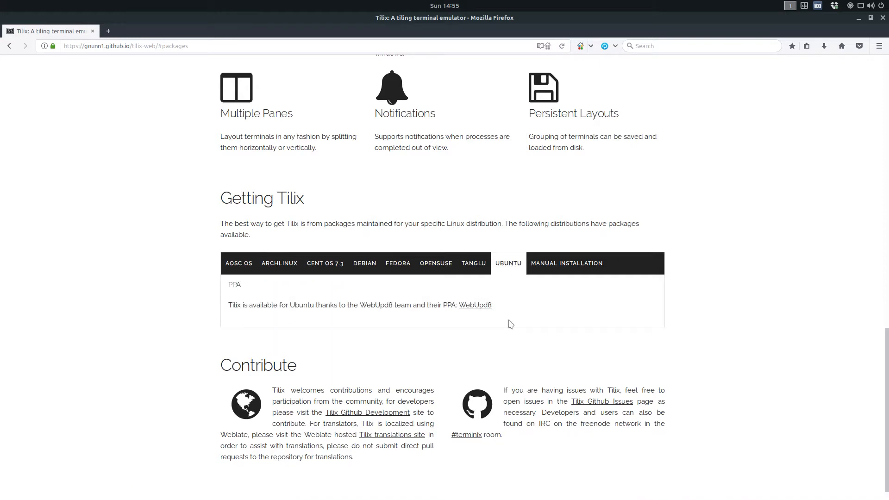
mouse_move(299, 289)
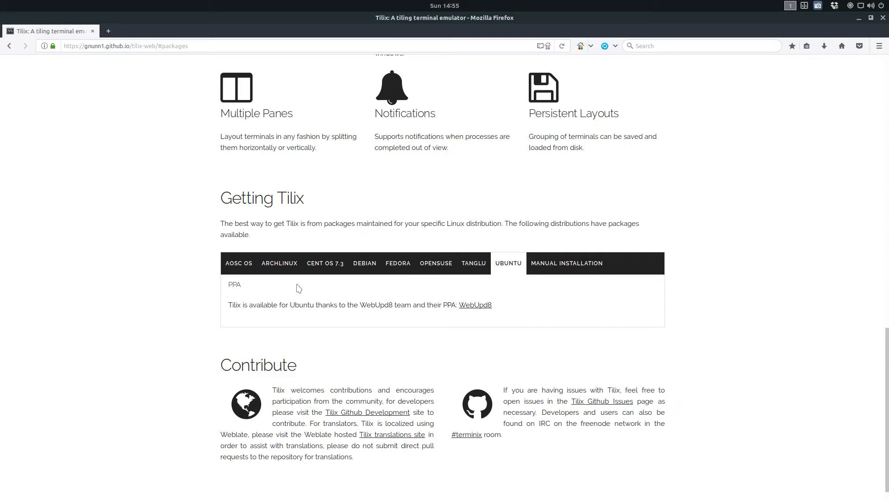
mouse_move(300, 288)
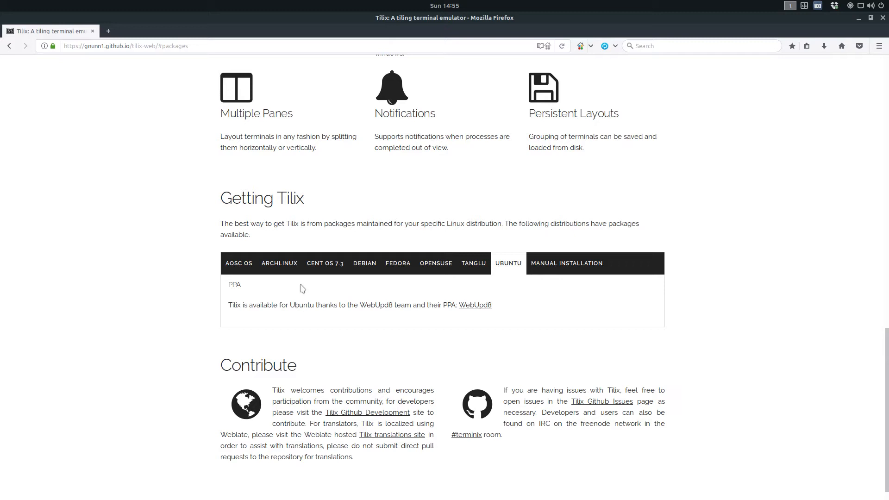
click(279, 263)
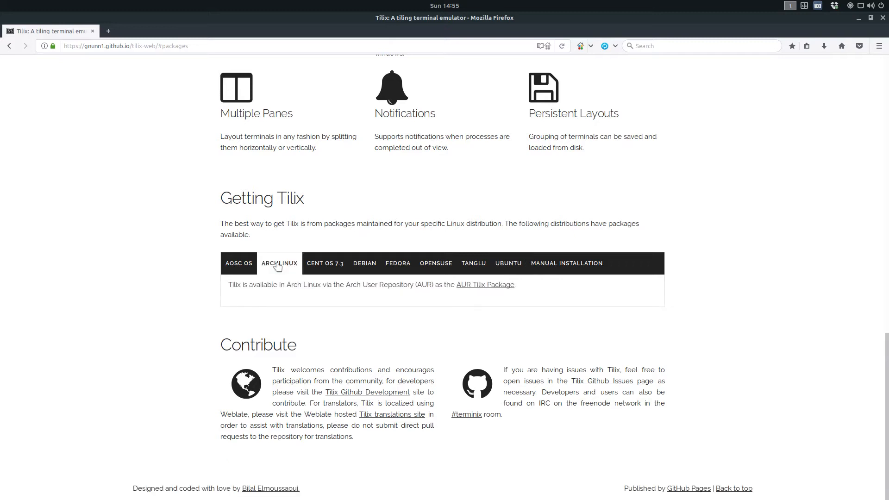
mouse_move(295, 320)
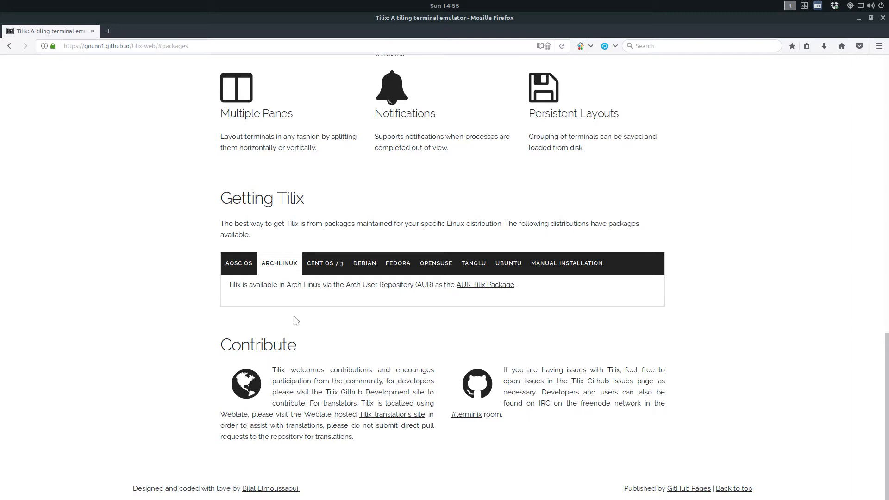
click(364, 263)
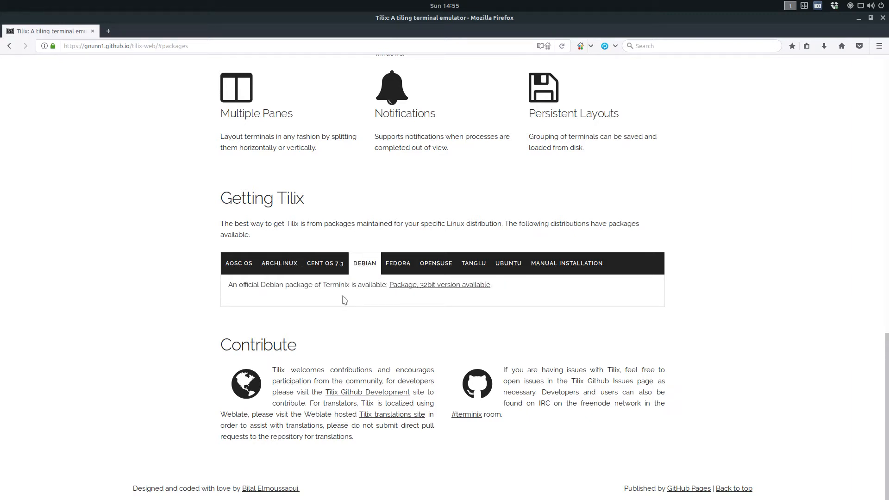
mouse_move(428, 308)
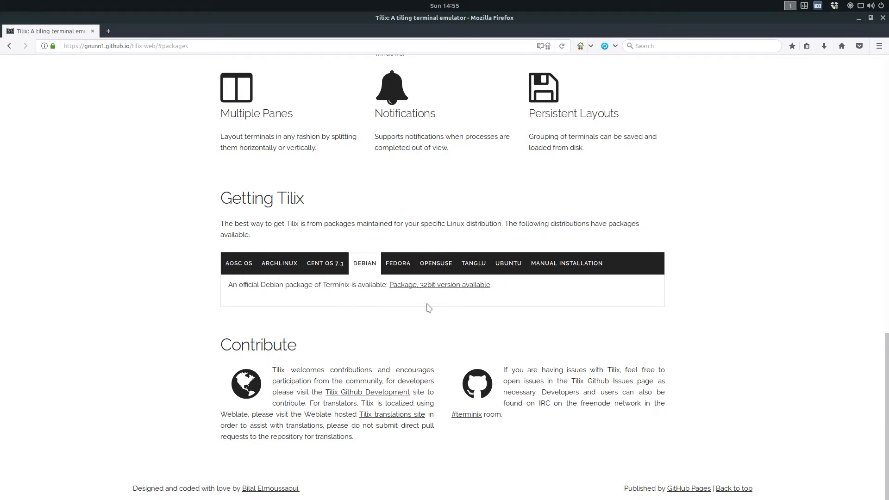
mouse_move(397, 263)
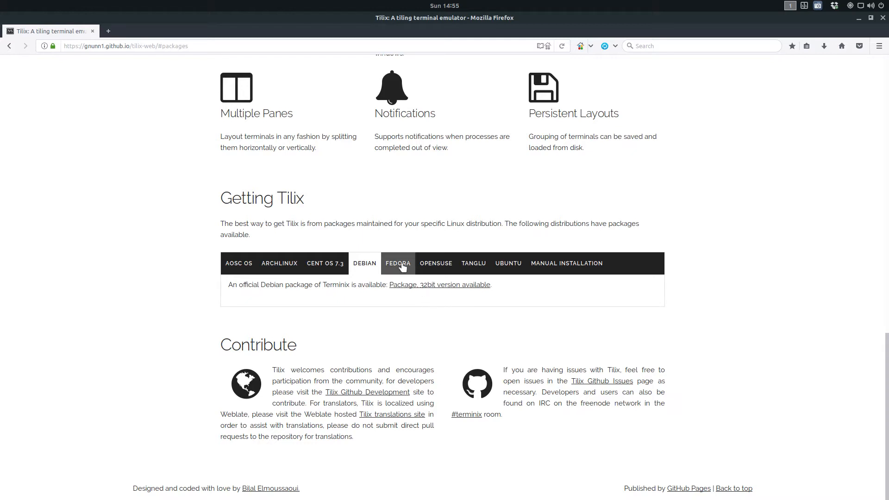
click(398, 263)
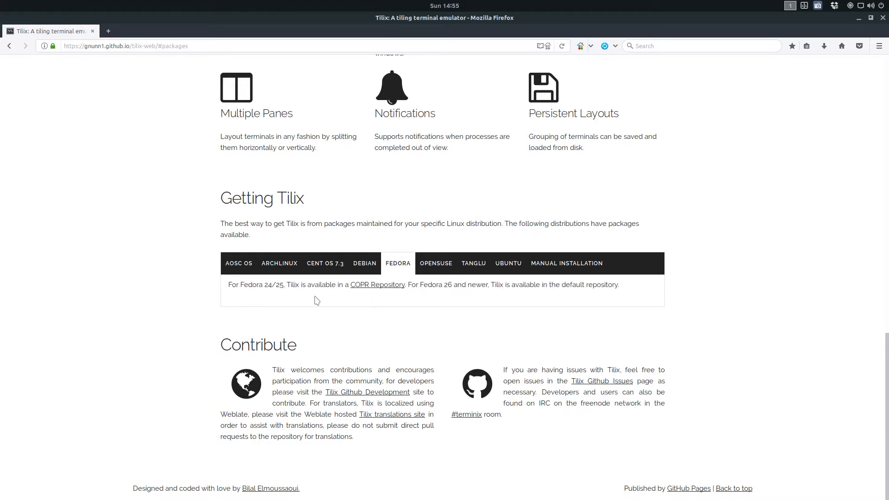
mouse_move(362, 300)
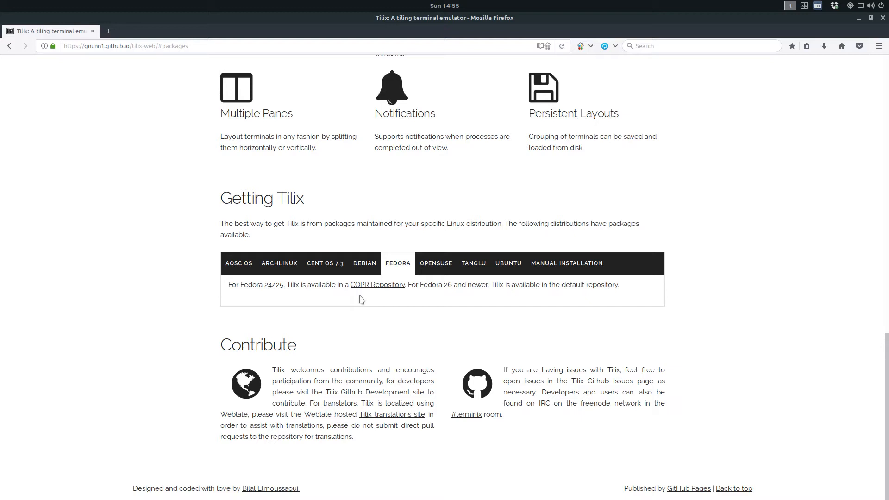
mouse_move(412, 301)
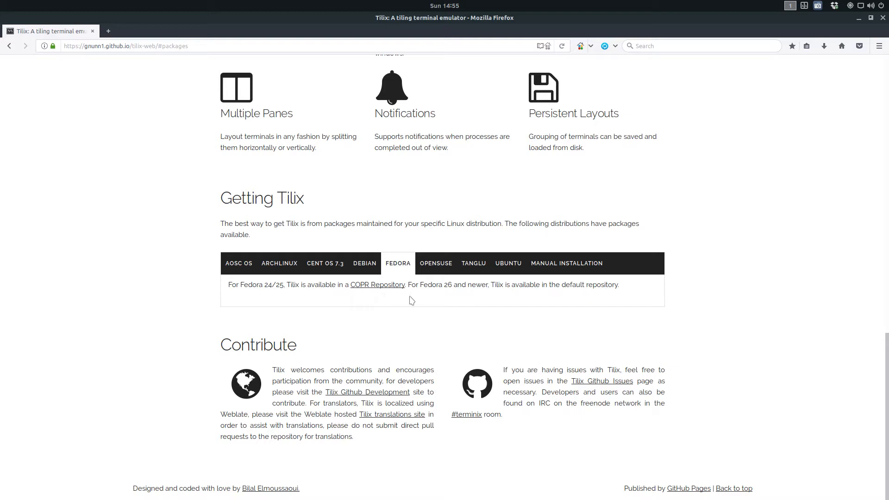
mouse_move(536, 301)
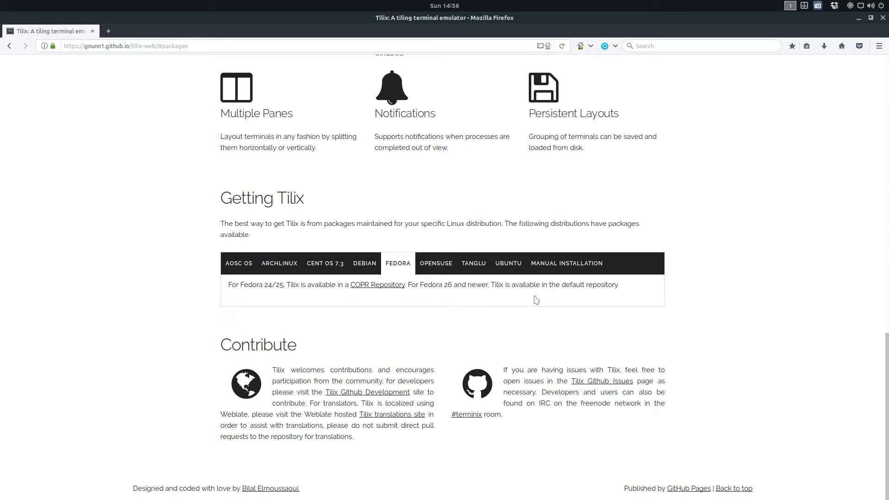
mouse_move(608, 299)
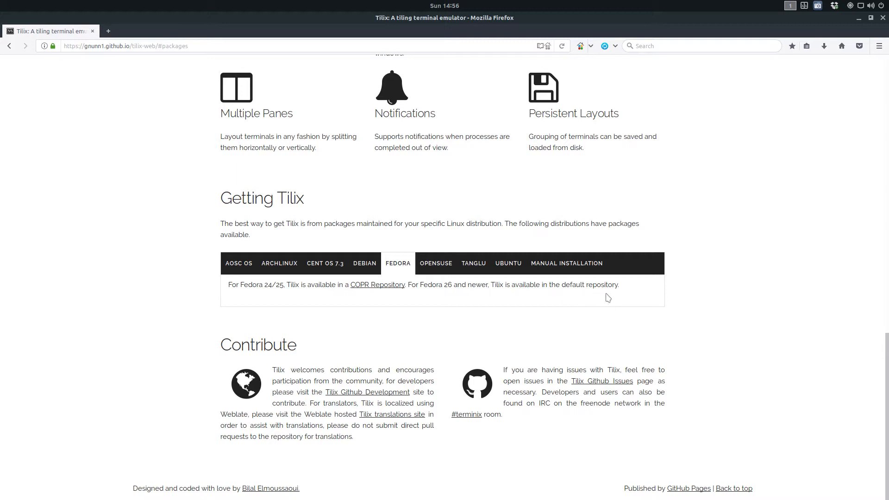
mouse_move(612, 297)
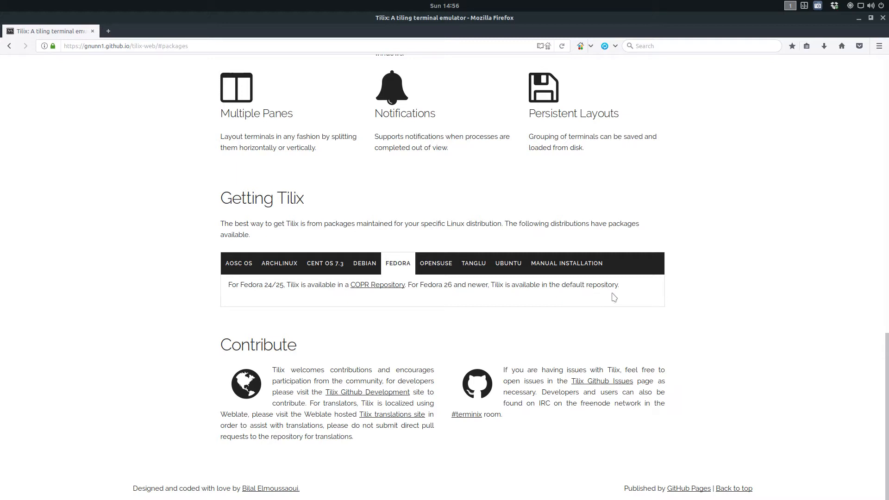
mouse_move(435, 263)
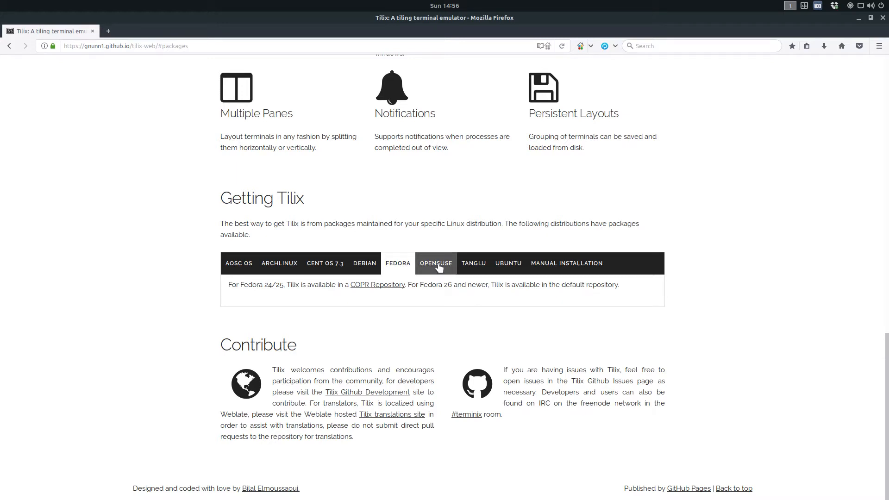
click(435, 263)
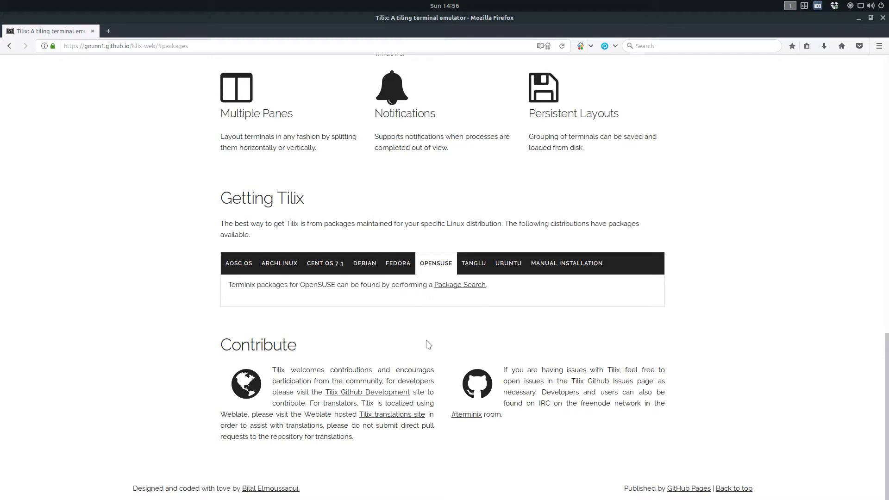
View the Manual Installation unzip instructions, then close Firefox.
click(565, 263)
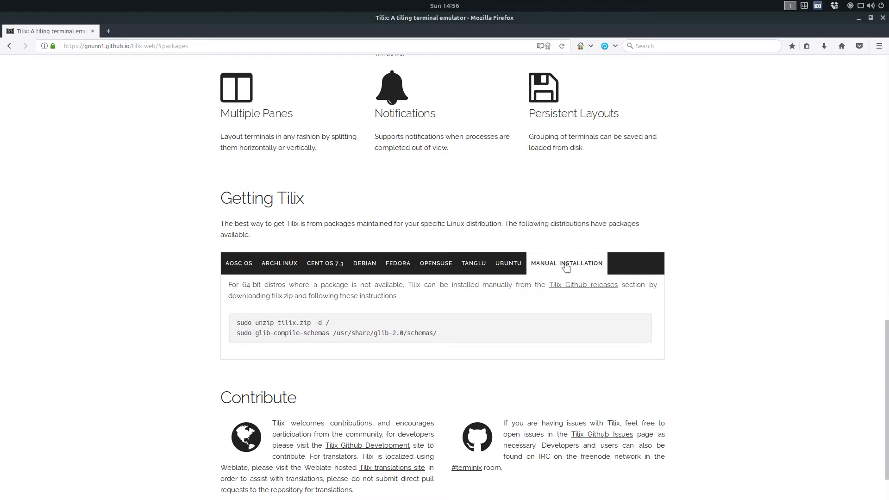
mouse_move(672, 315)
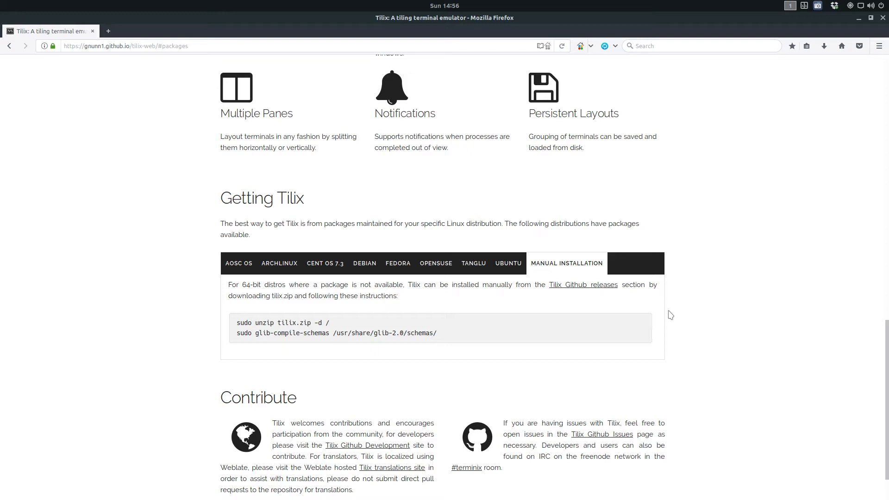
mouse_move(245, 330)
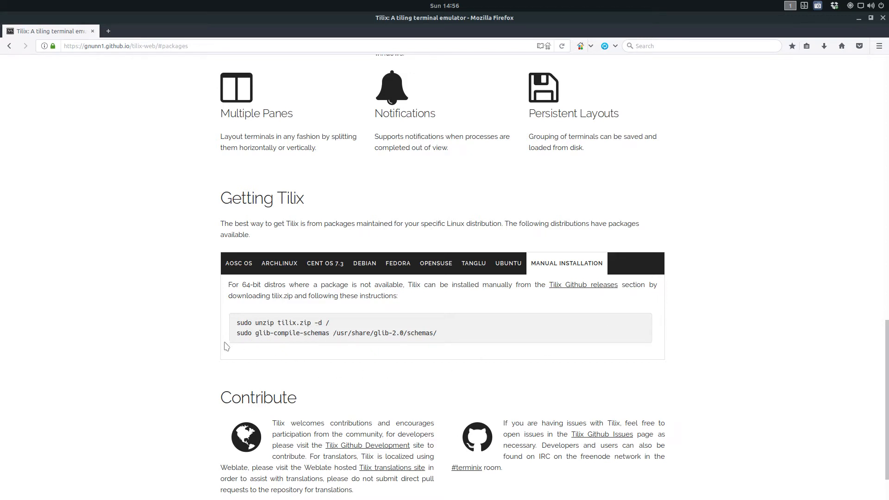
mouse_move(381, 343)
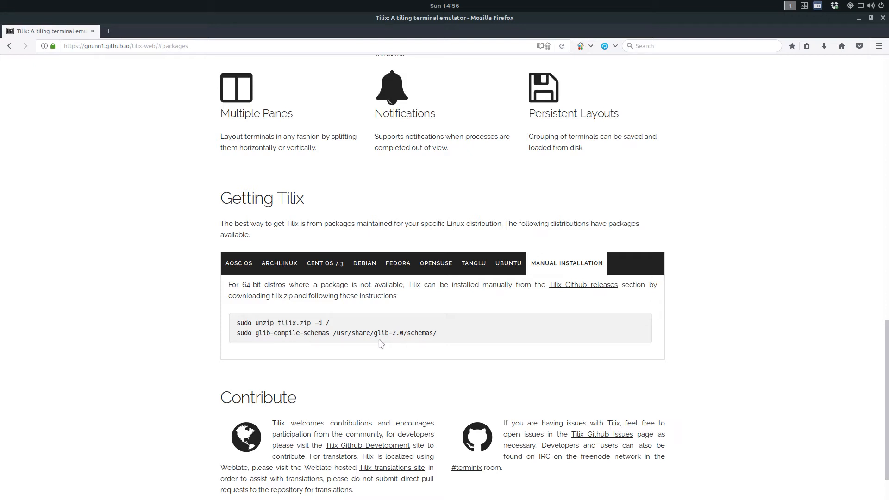
mouse_move(433, 343)
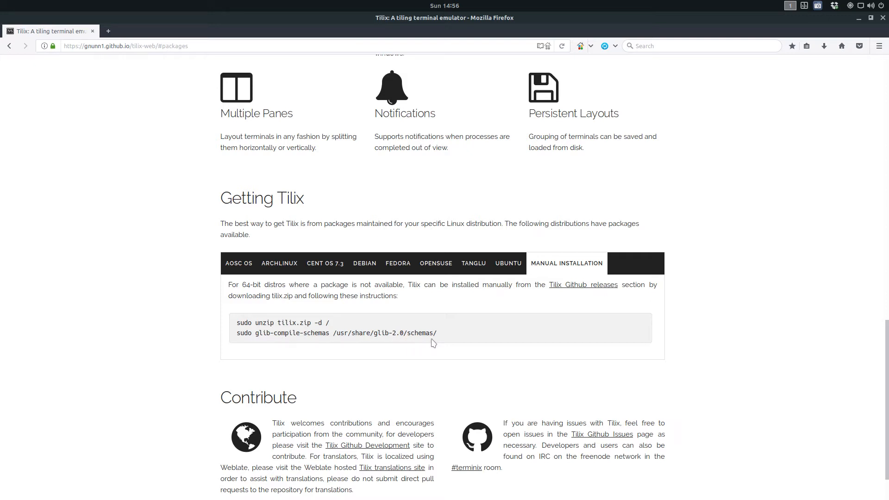
mouse_move(452, 349)
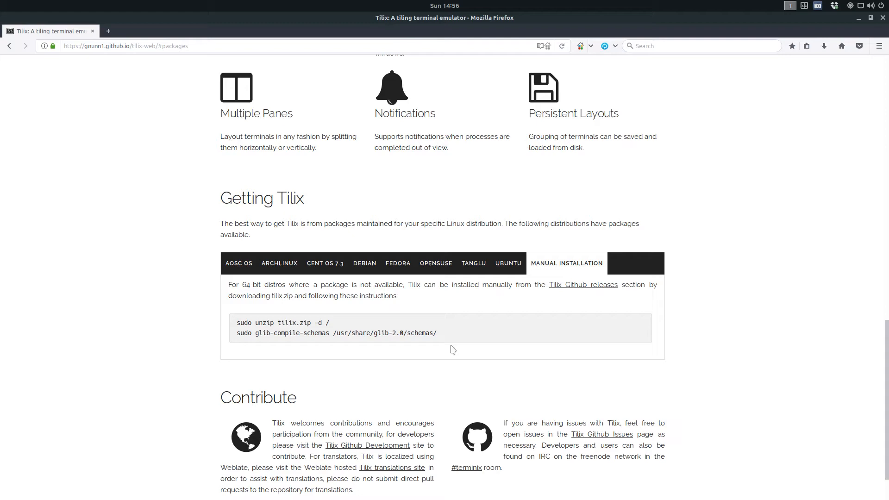
mouse_move(882, 18)
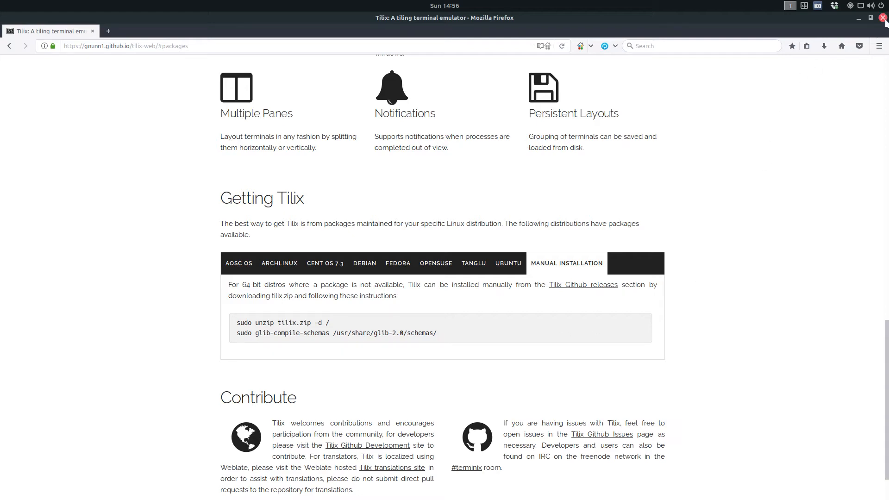
click(882, 18)
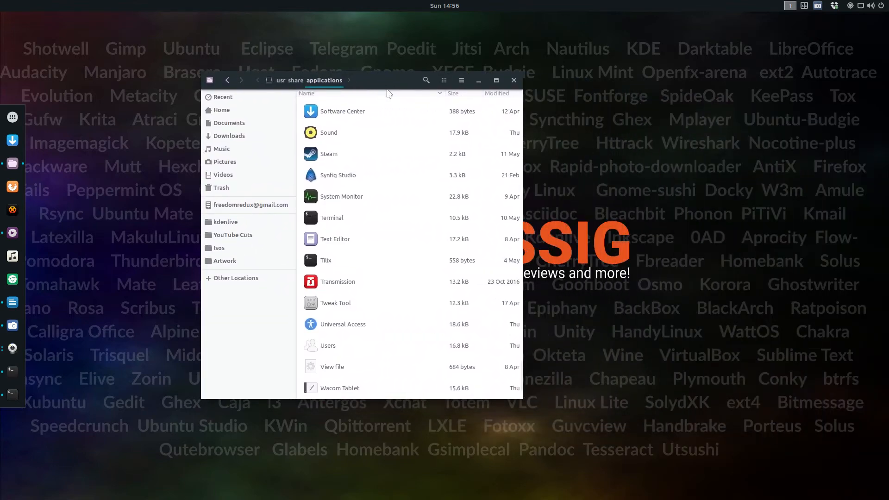
mouse_move(364, 83)
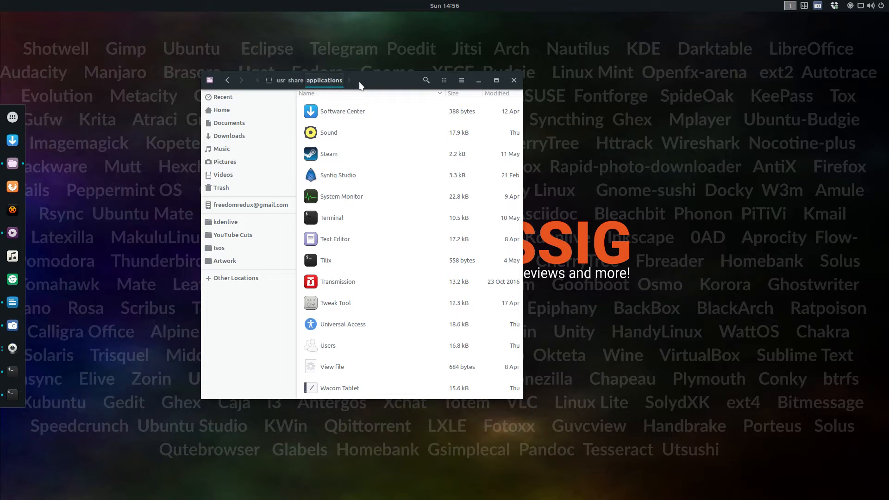
mouse_move(321, 58)
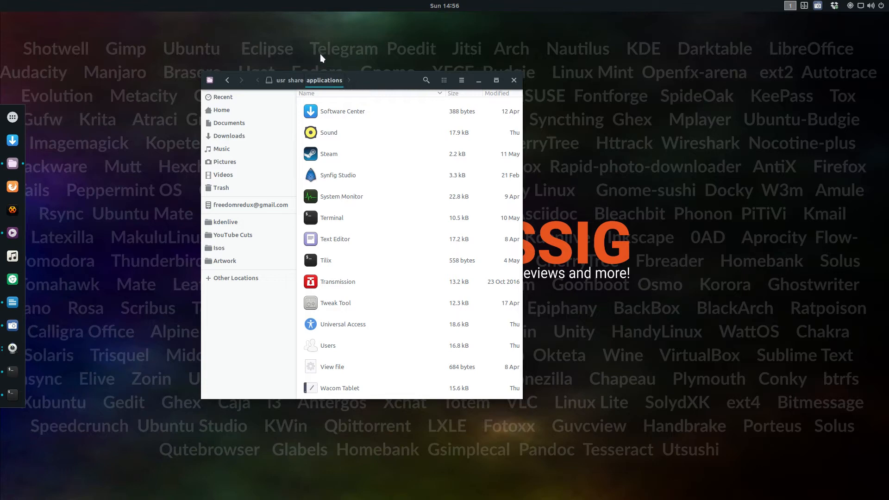
mouse_move(274, 110)
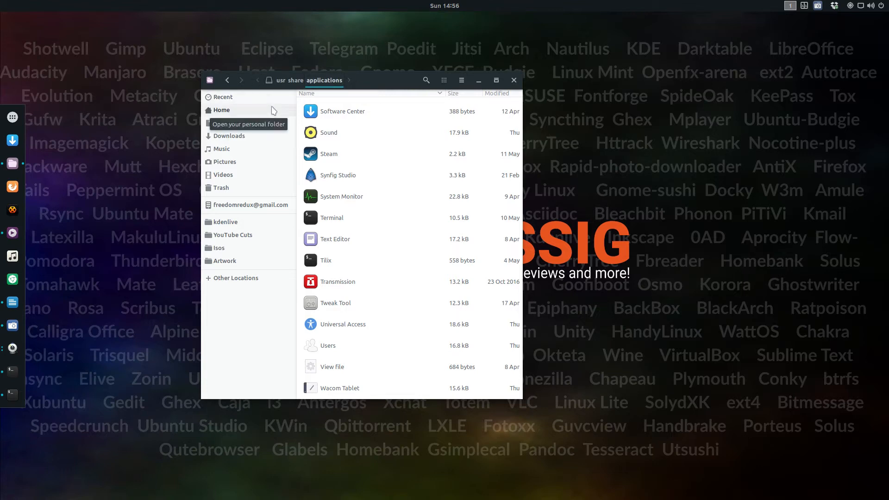
mouse_move(278, 100)
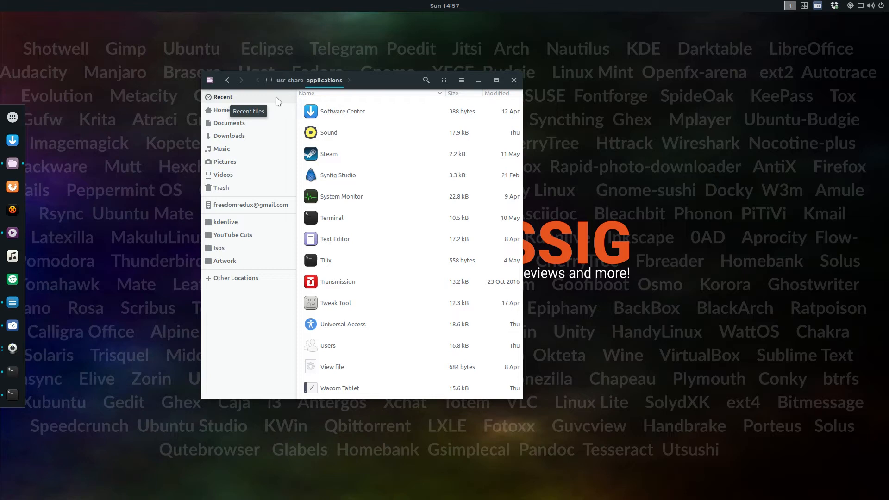
mouse_move(317, 87)
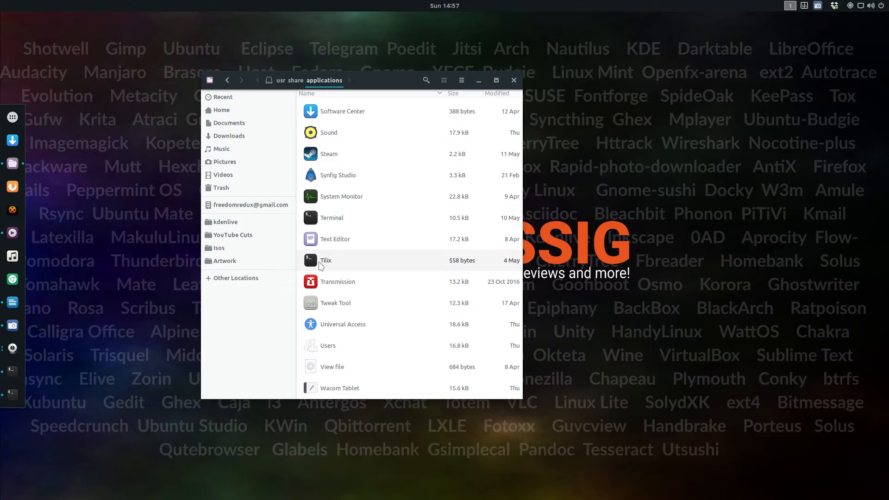
right_click(325, 261)
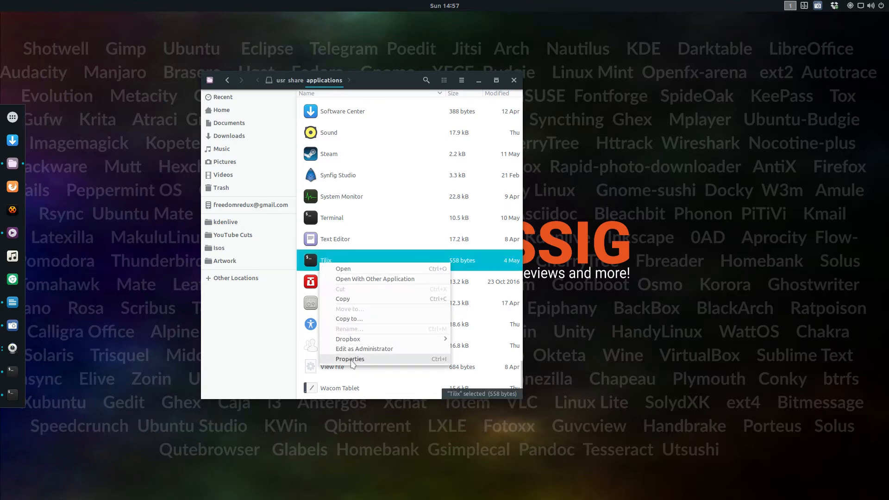
click(350, 359)
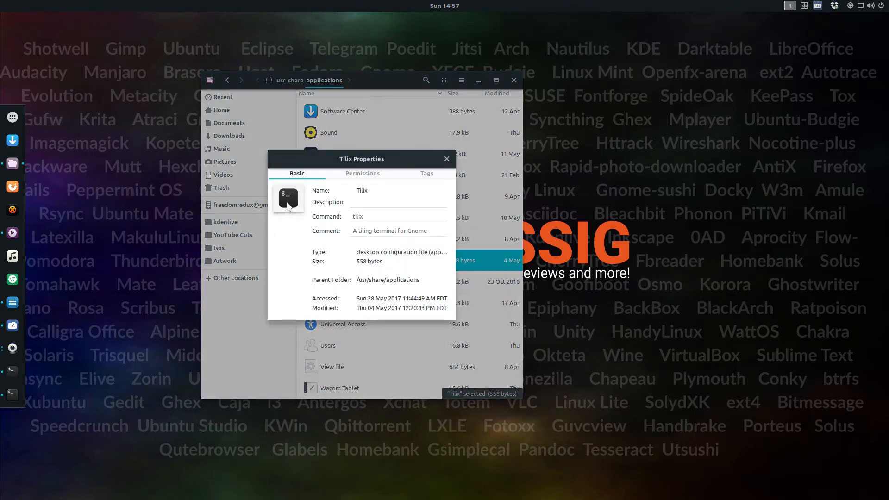
click(288, 199)
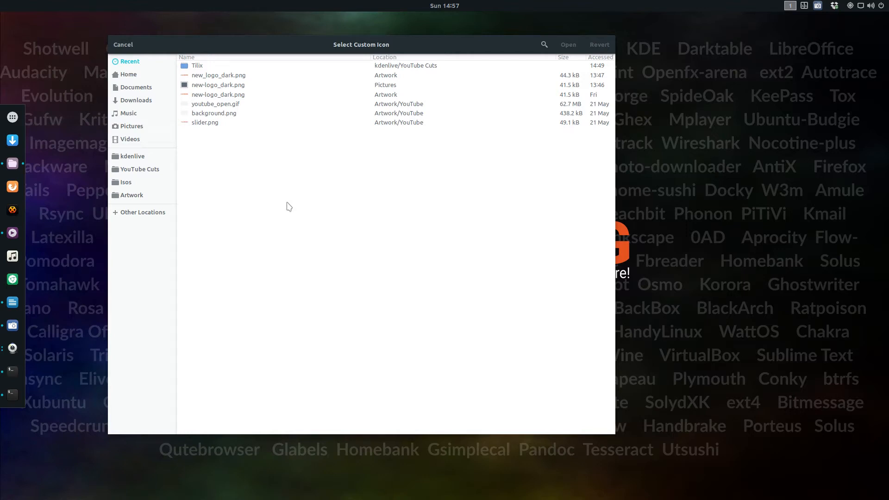
click(123, 44)
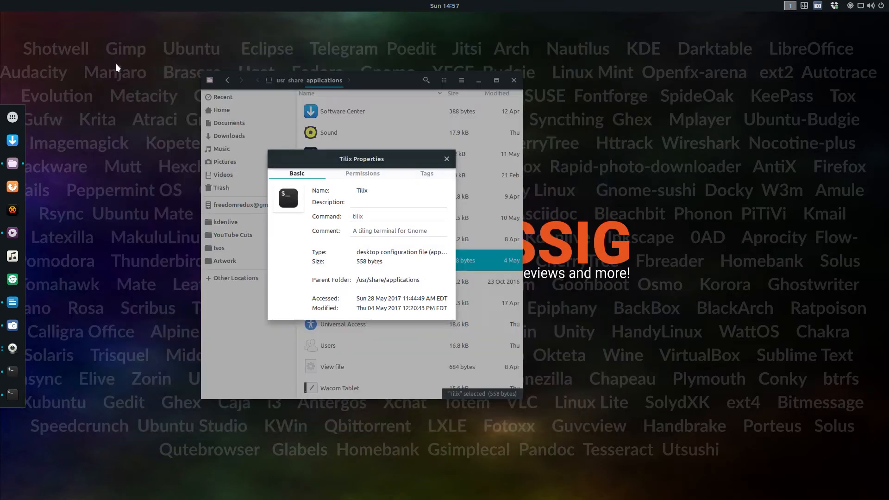
click(447, 159)
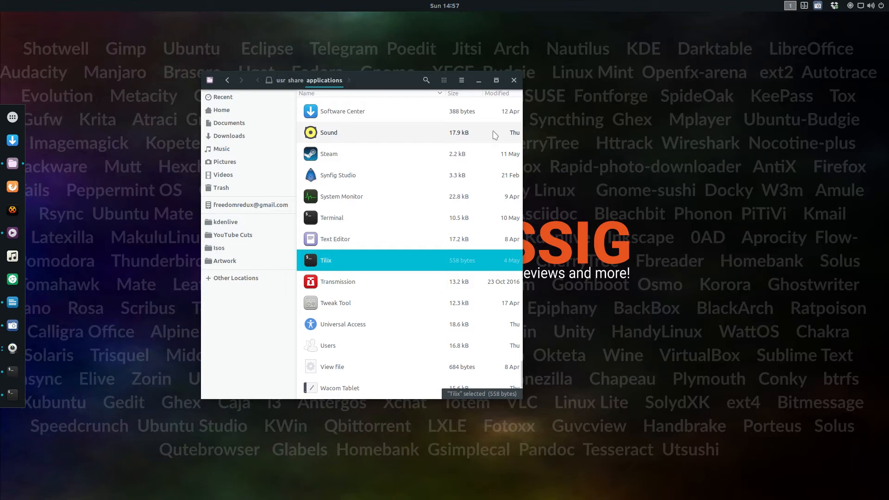
click(513, 80)
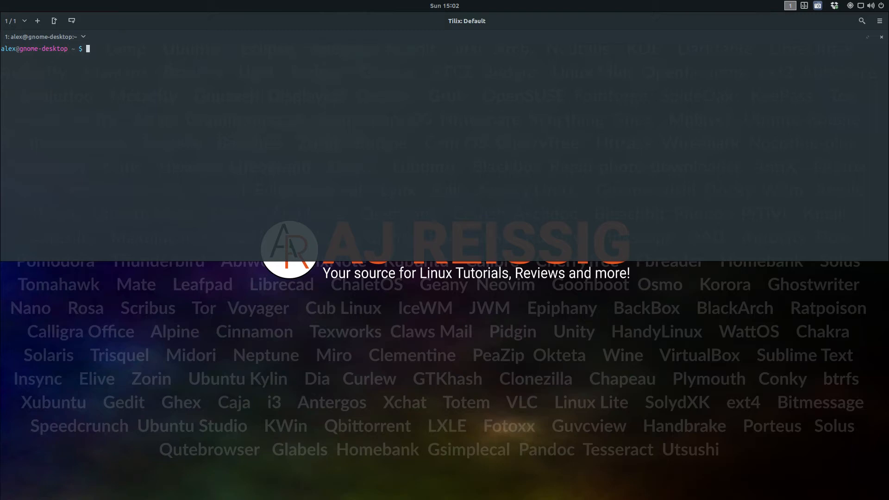
Type 'Quake mode is awesome!' at the drop-down terminal's prompt.
text(Q)
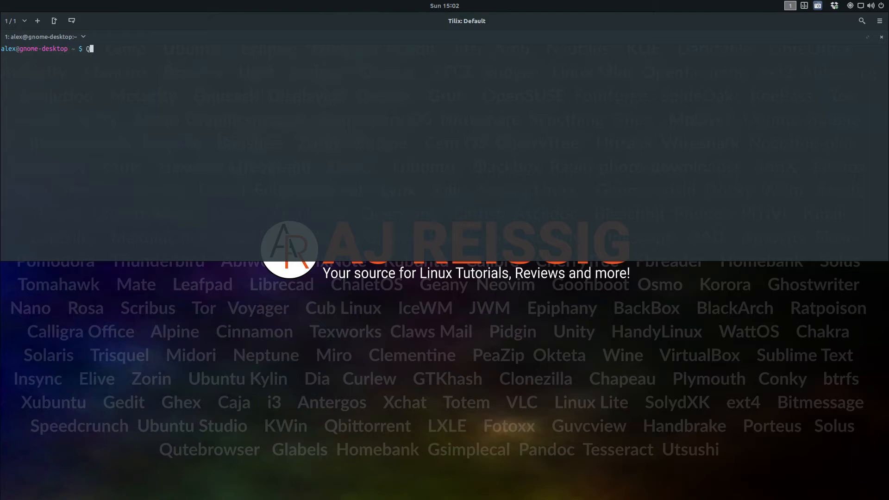
text(Quake mode is aw)
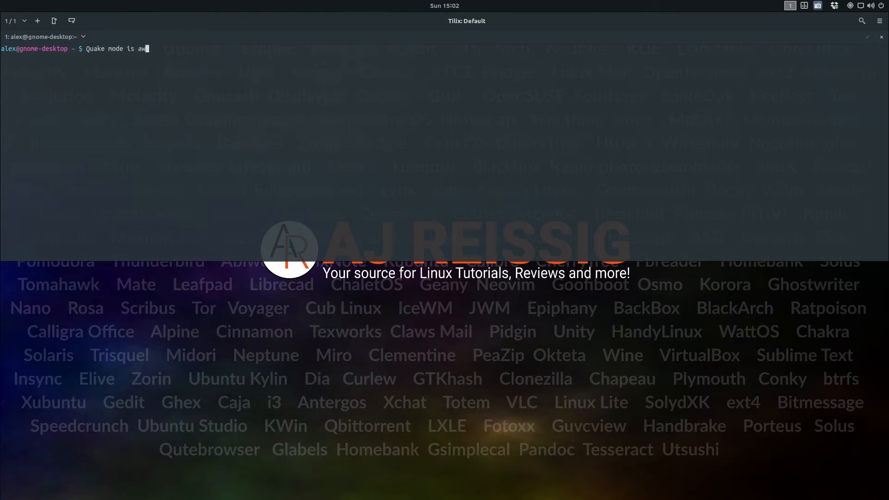
text(esome)
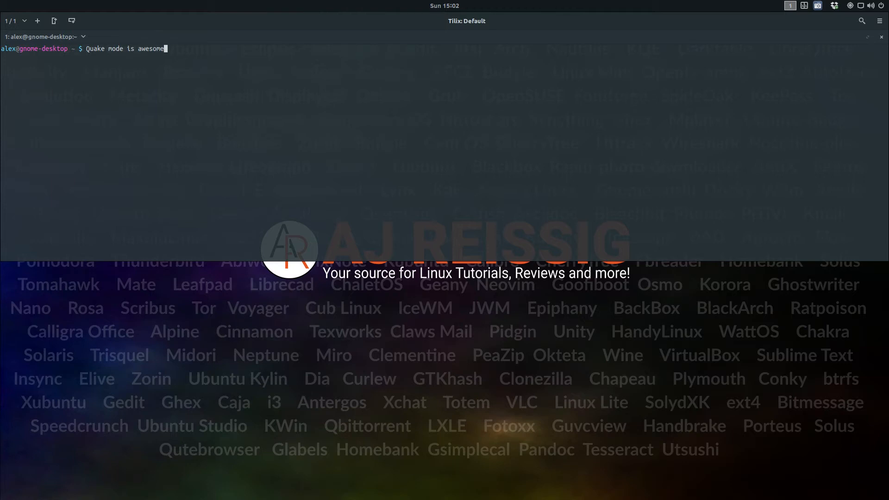
text(!)
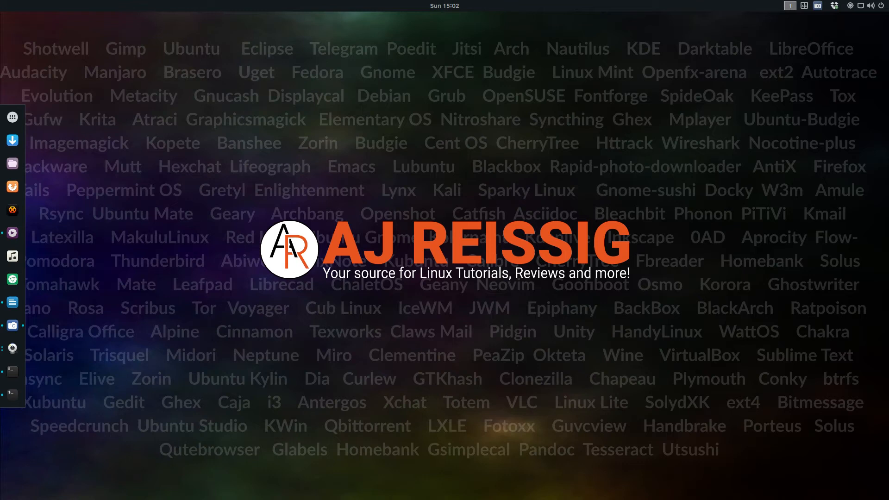
Launch a terminal window from the dock.
click(12, 393)
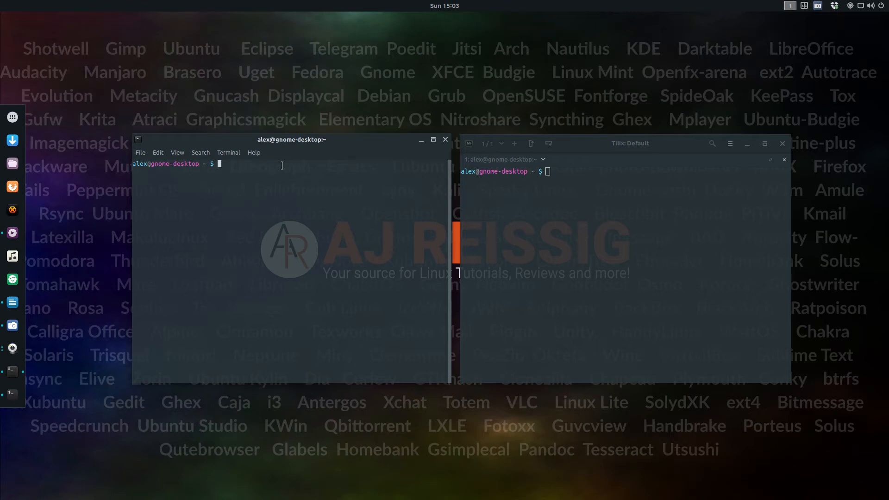
Type 'No header bars? WTF?' in GNOME Terminal, then close that window.
text(No header bar)
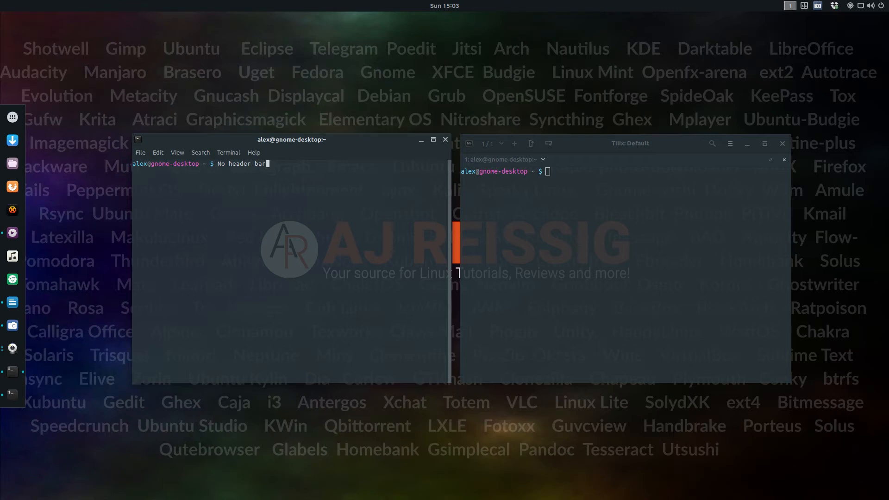
text(s?)
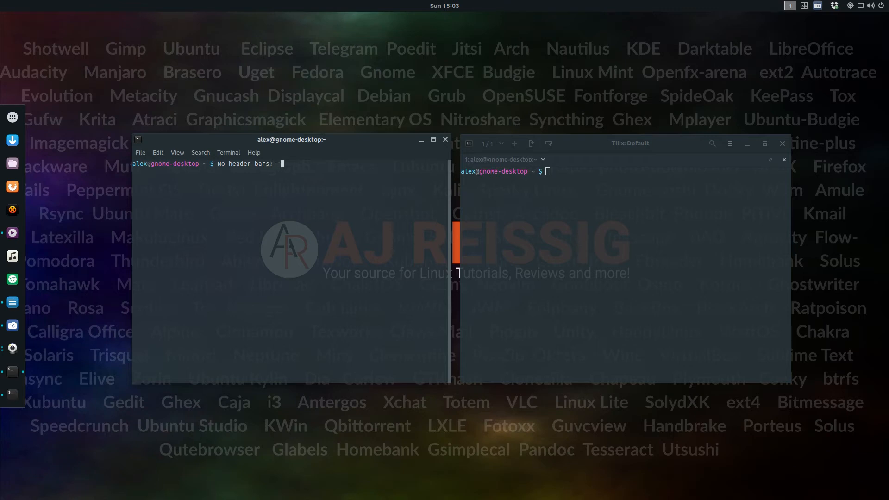
text(WTF?)
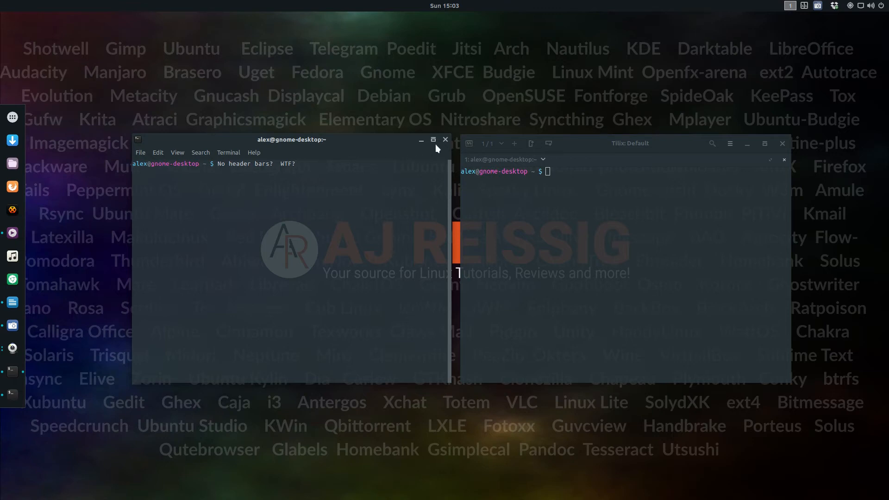
click(445, 139)
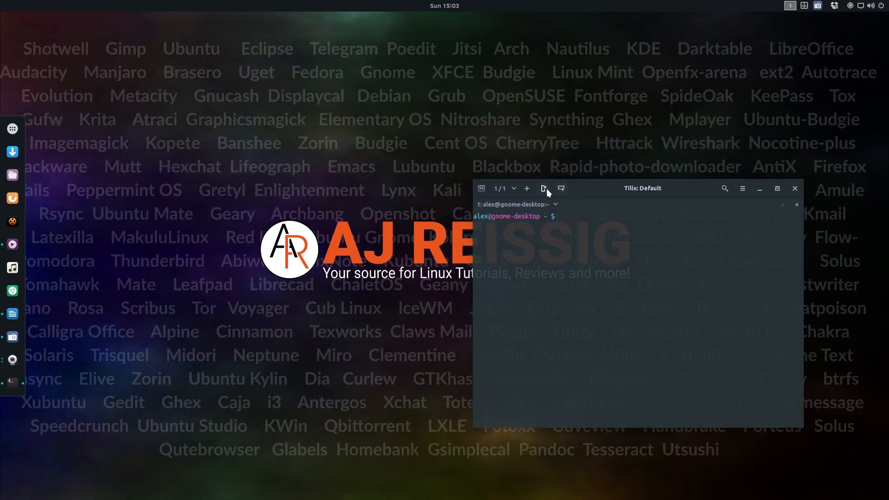
Split the Tilix window into three panes and type 'Quake mode is awesome!'.
click(542, 188)
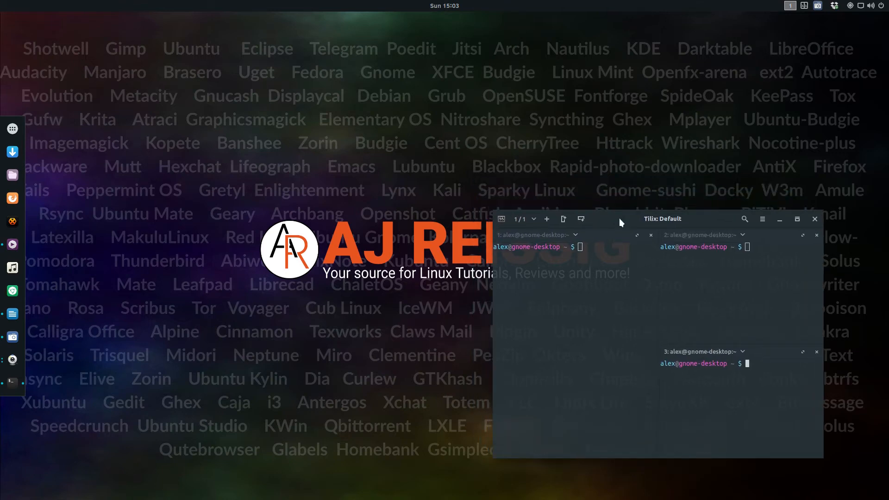
mouse_move(630, 323)
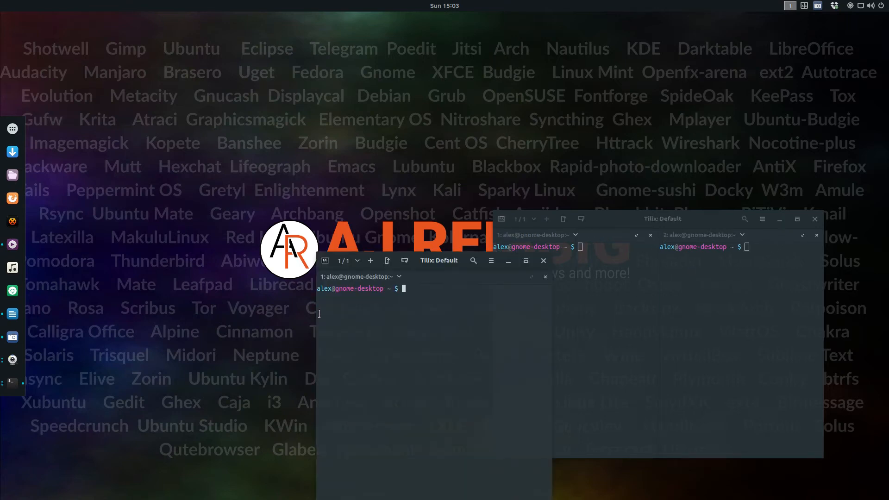
text(Quake mode is awesome!)
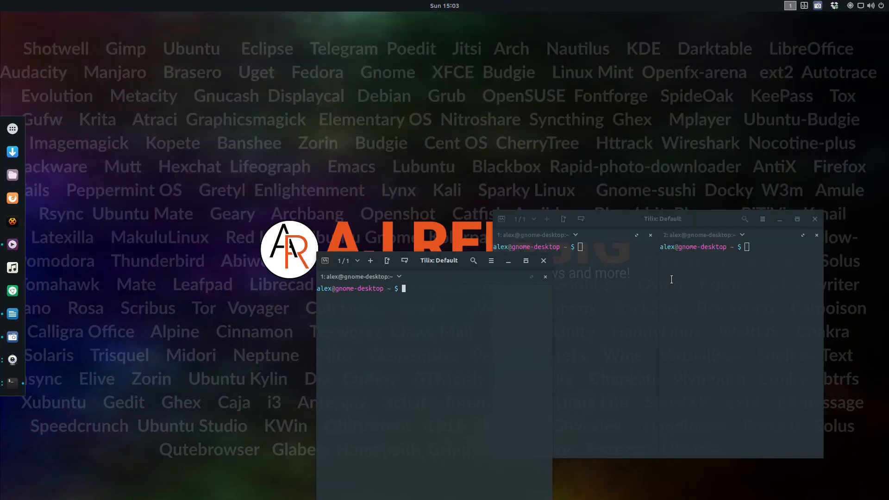
Split the drop-down terminal into two panes with Synchronize Input and type the same text in both.
text(Quake mode is awesome!)
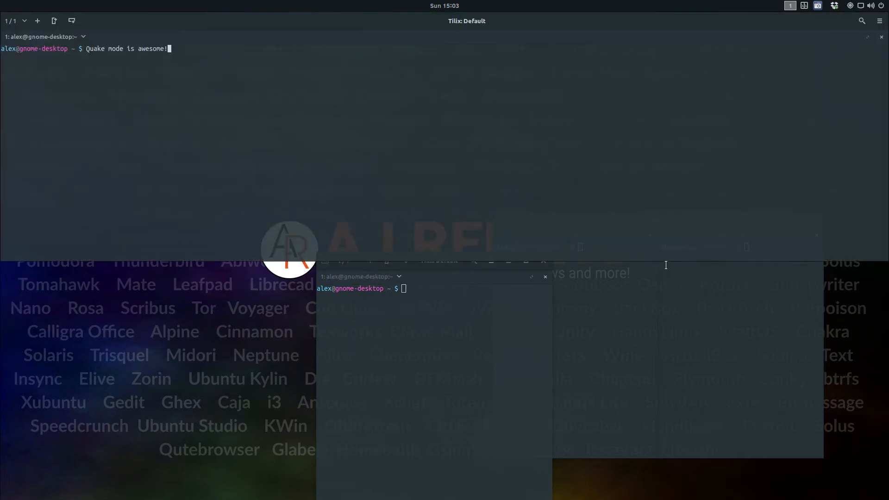
click(880, 21)
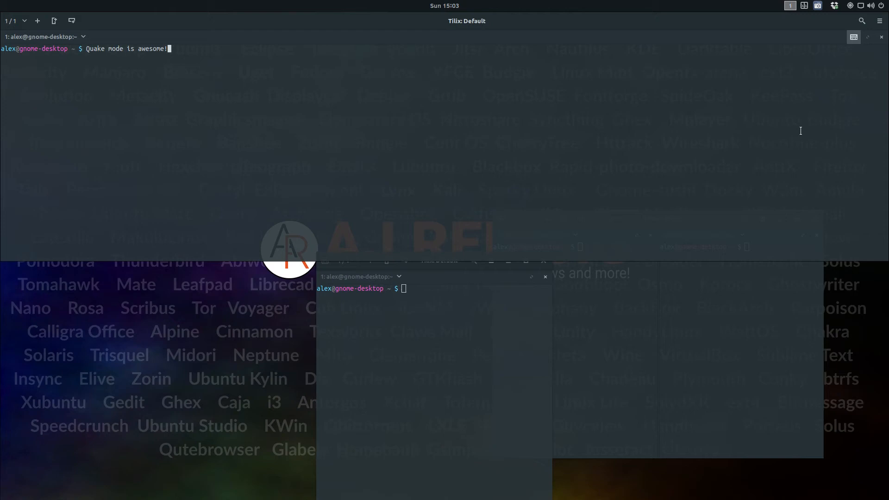
click(54, 21)
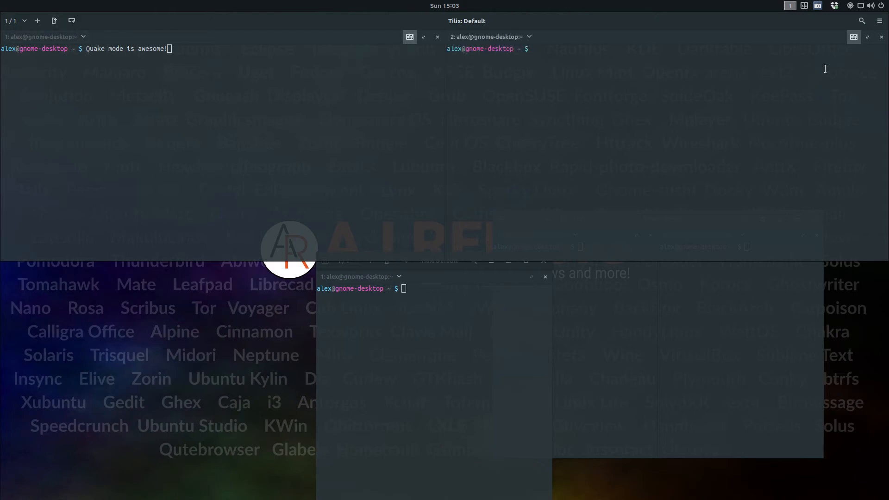
click(536, 49)
text(the s)
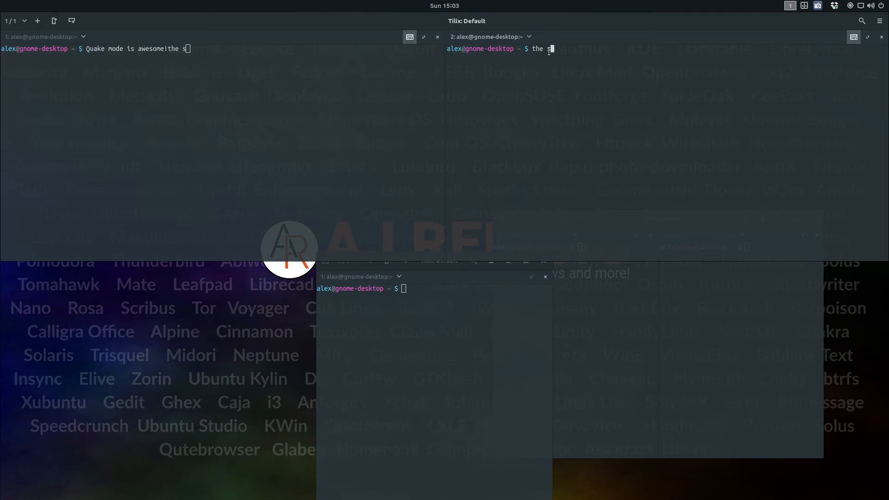
text(ame thin)
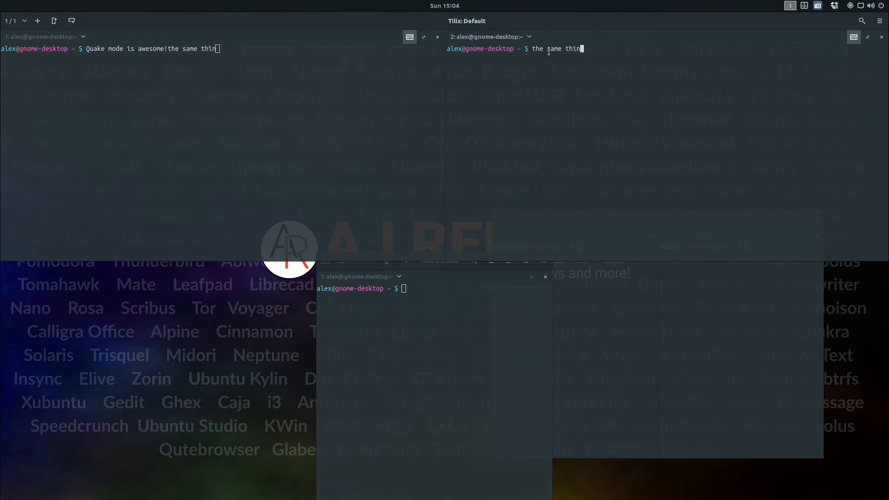
text(g)
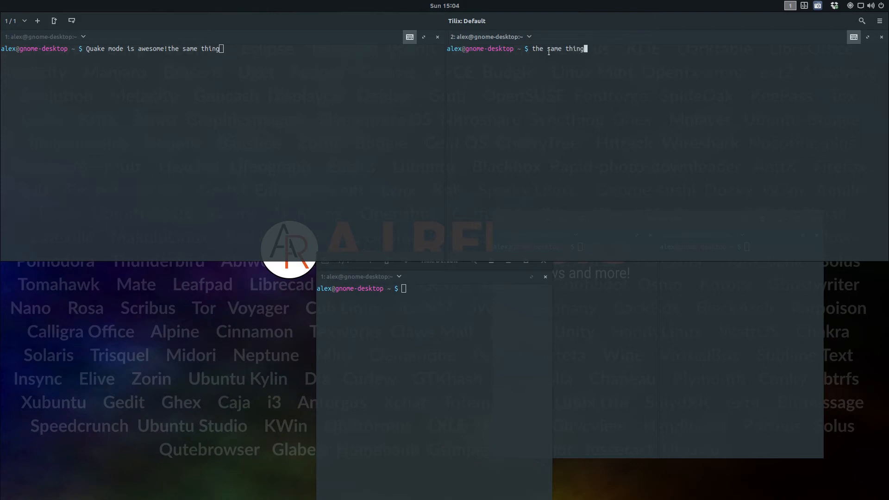
text(!!!!!!!!!)
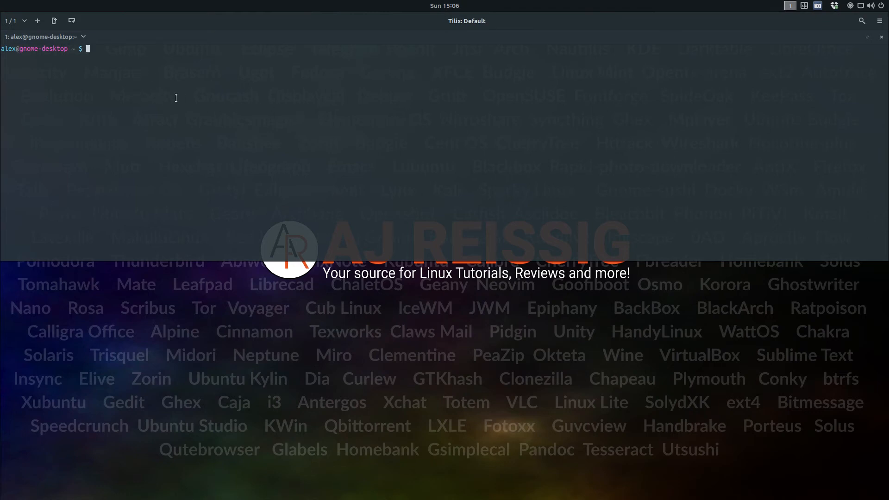
mouse_move(479, 27)
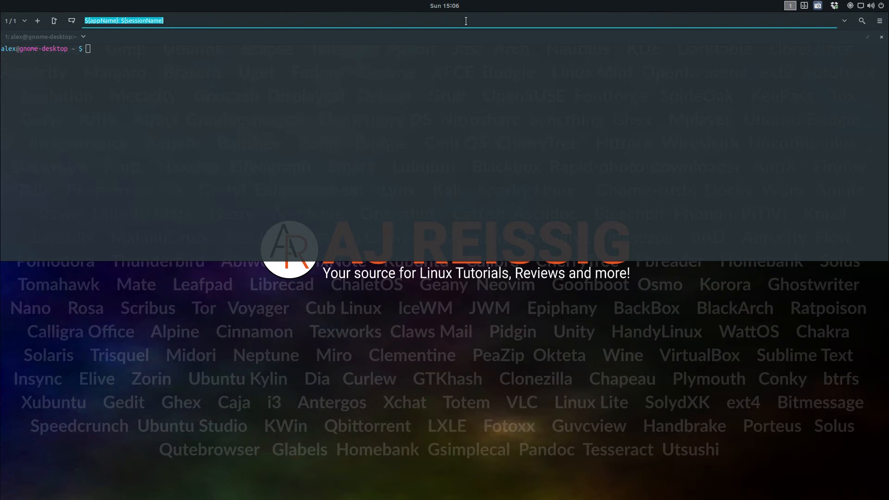
Retitle the session 'New Name', then open and dismiss the session options menu.
text(New Nam)
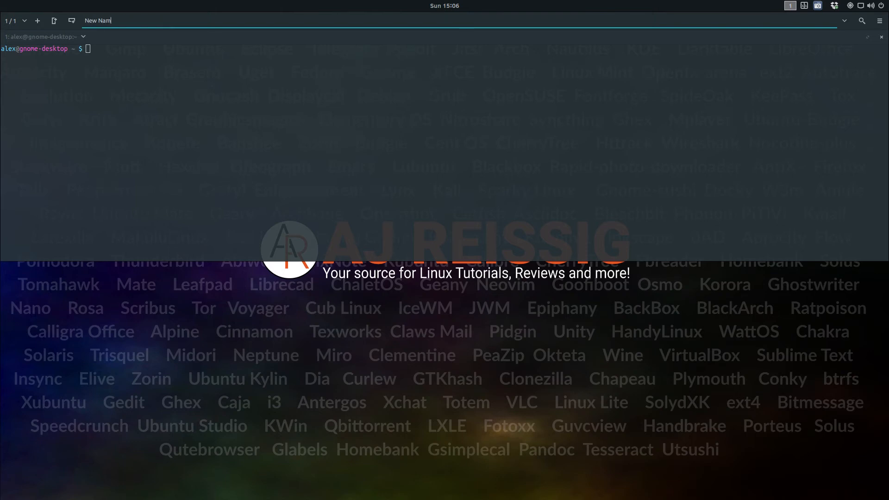
key(Return)
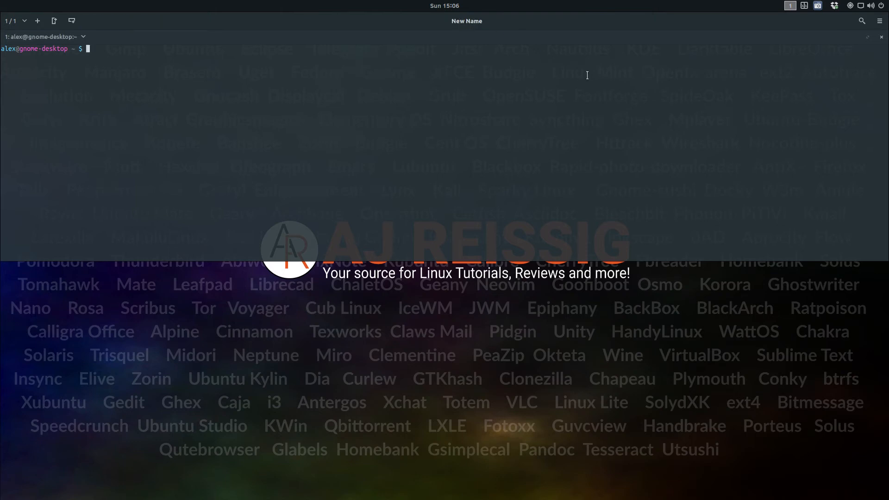
click(880, 21)
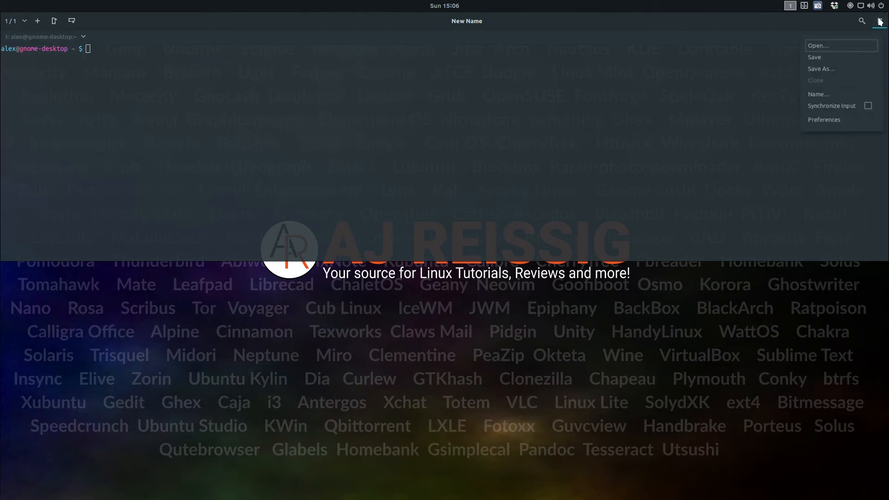
click(821, 68)
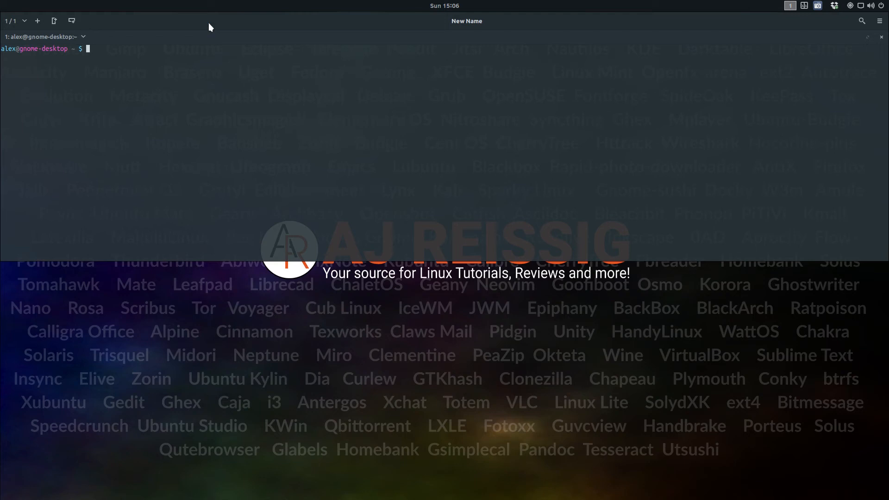
mouse_move(639, 96)
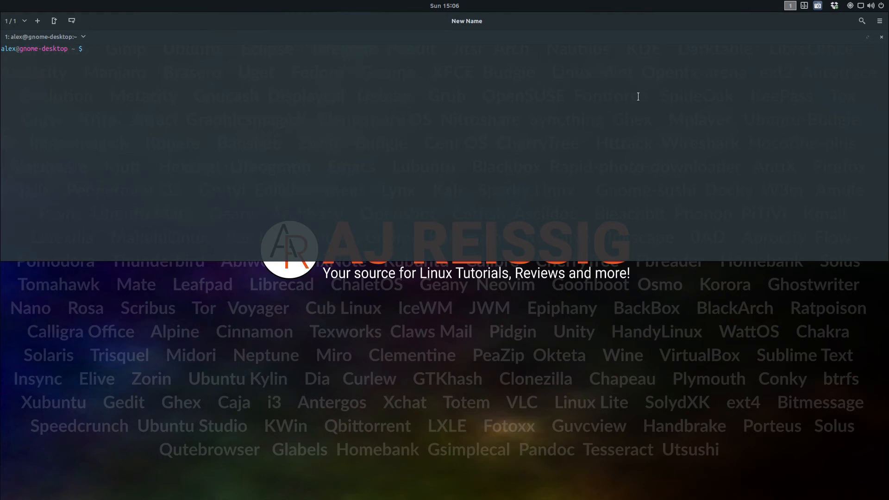
mouse_move(771, 91)
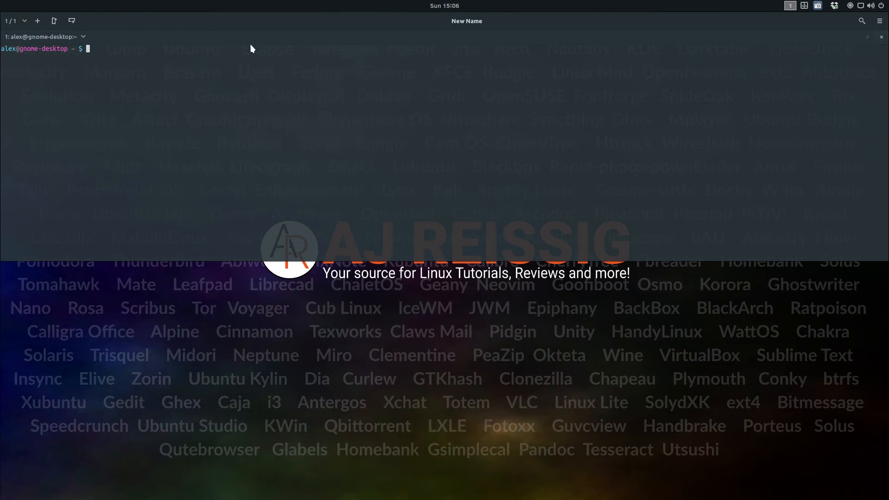
mouse_move(142, 53)
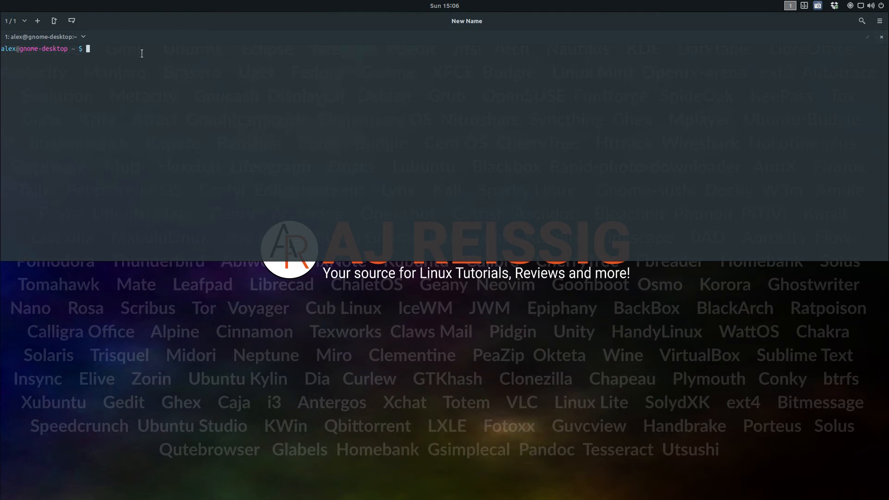
Type 'Shred files...ssh...shred drive....time consumed!' at the prompt without running it.
text(Shred)
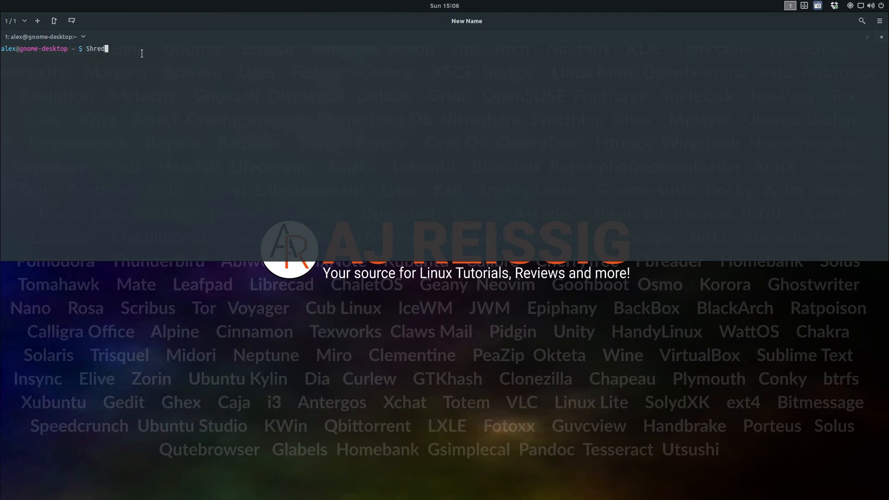
text(files..)
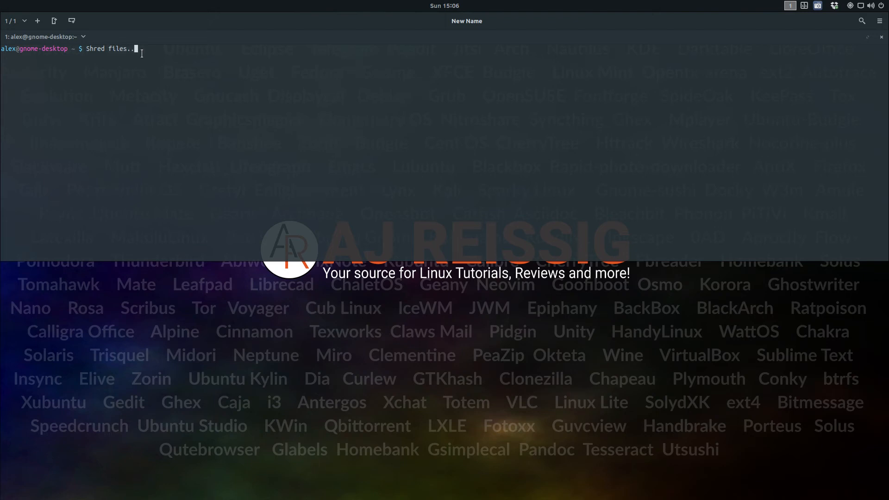
text(ssh)
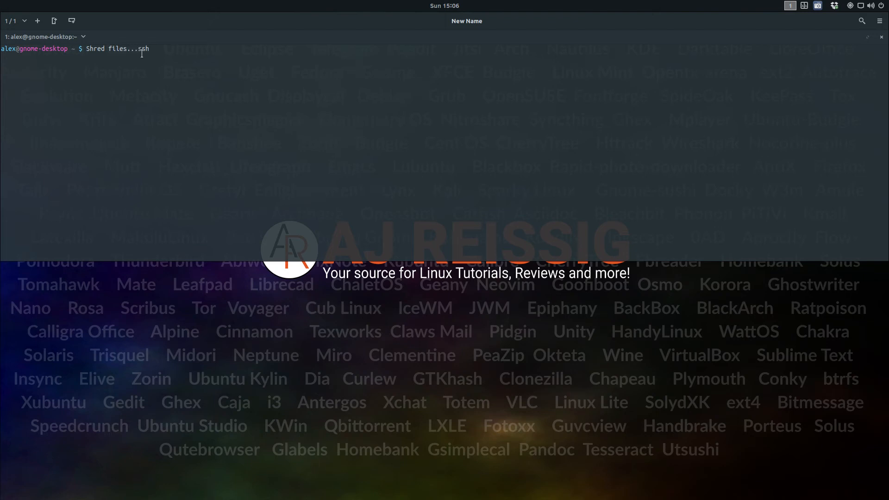
text(...shred)
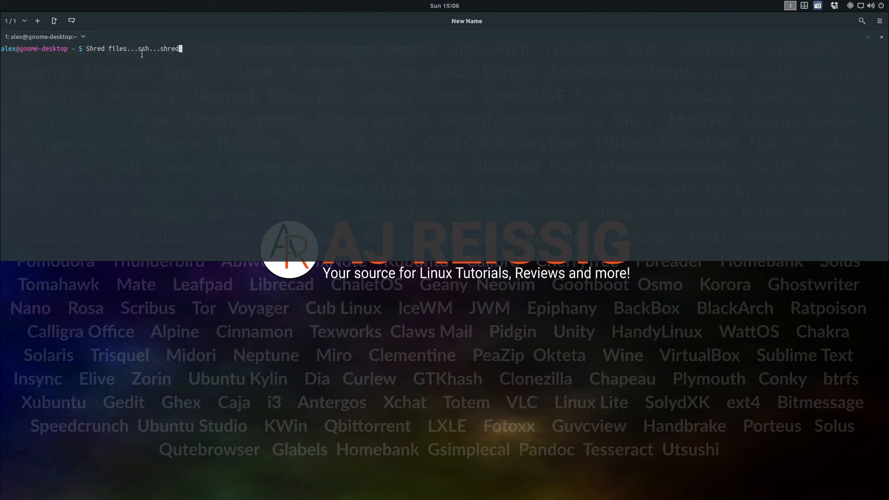
text(drive)
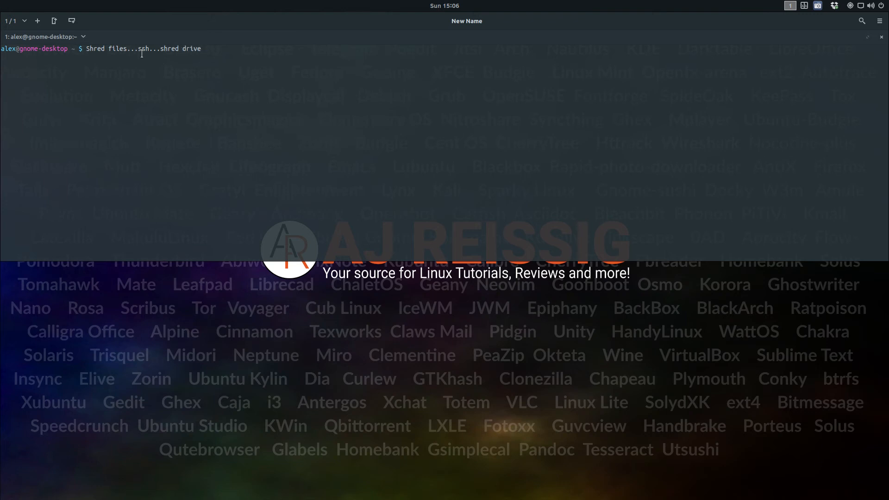
text(....time c)
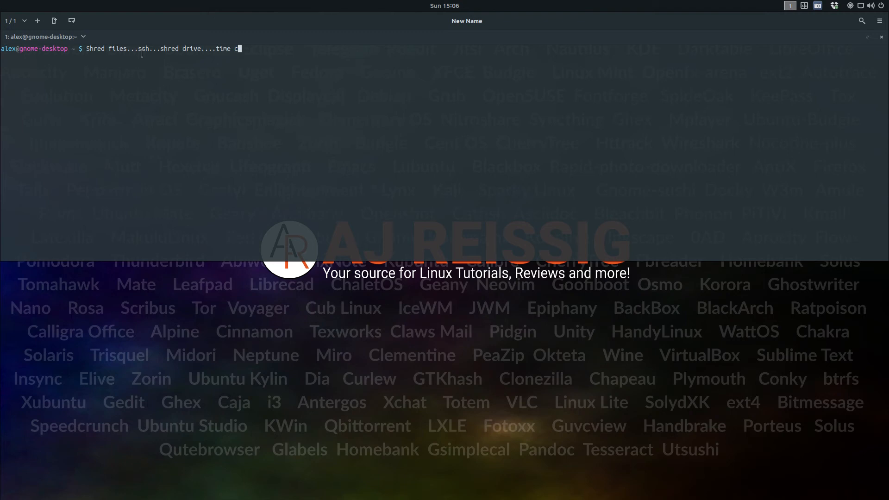
text(onsum)
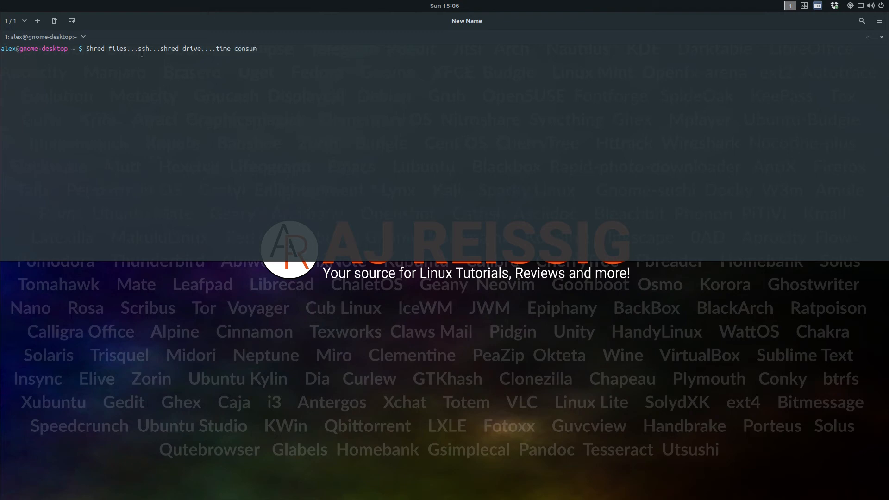
text(ed!)
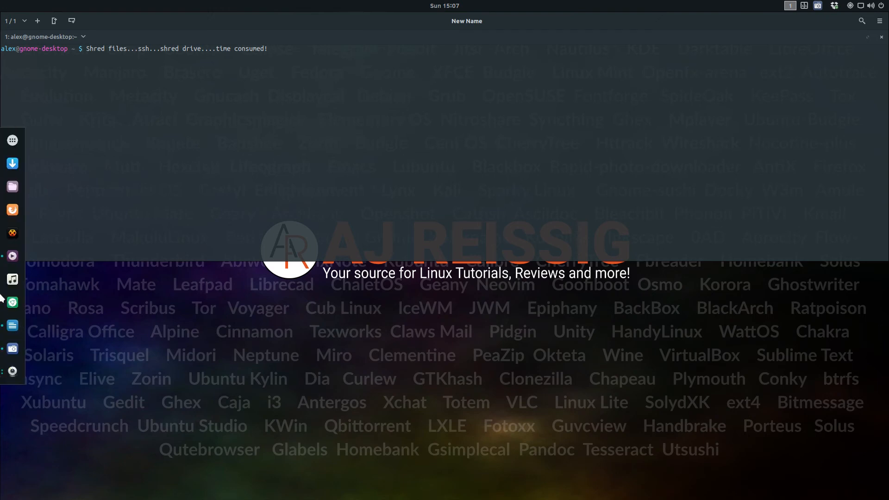
click(13, 187)
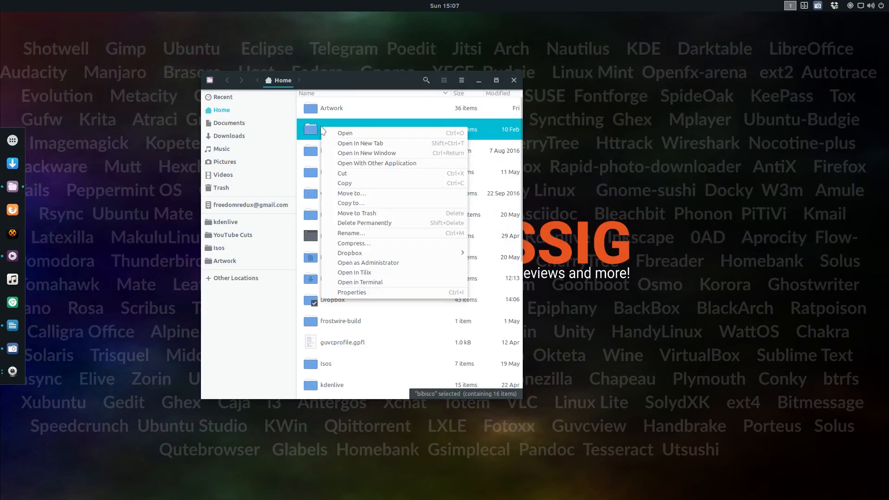
mouse_move(354, 272)
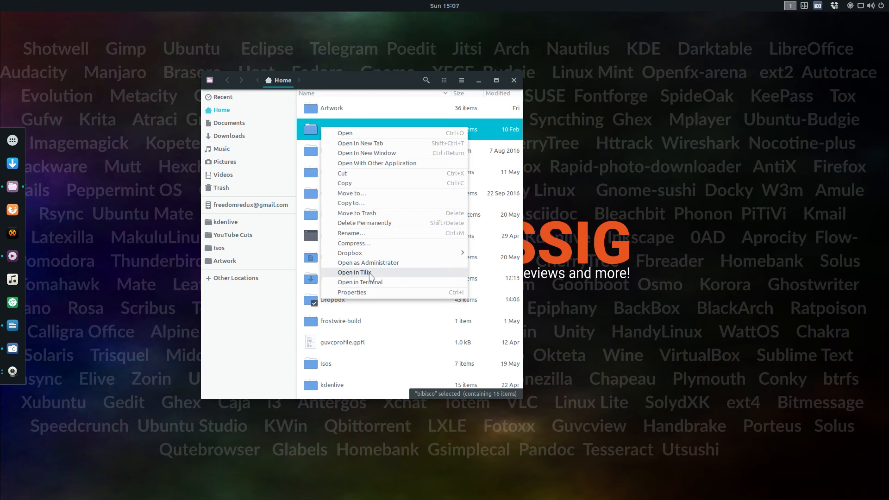
Dismiss the bibisco folder's Open In Tilix menu and close Nautilus.
key(Escape)
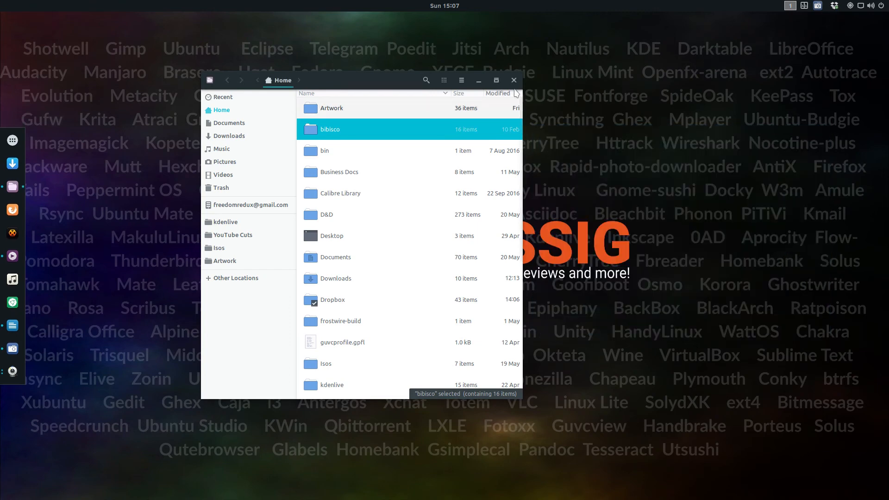
click(513, 80)
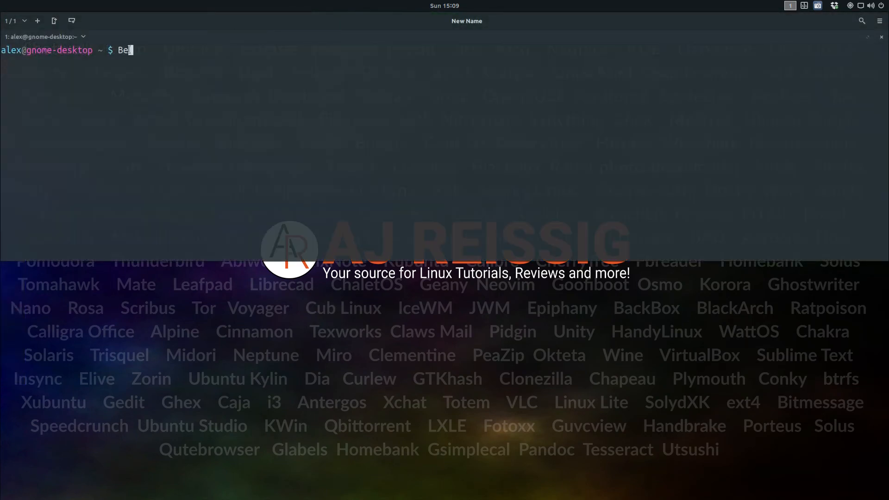
Type 'Best quake style terminal? You bet!!!!!' at the drop-down terminal prompt without running it.
text(st quake style)
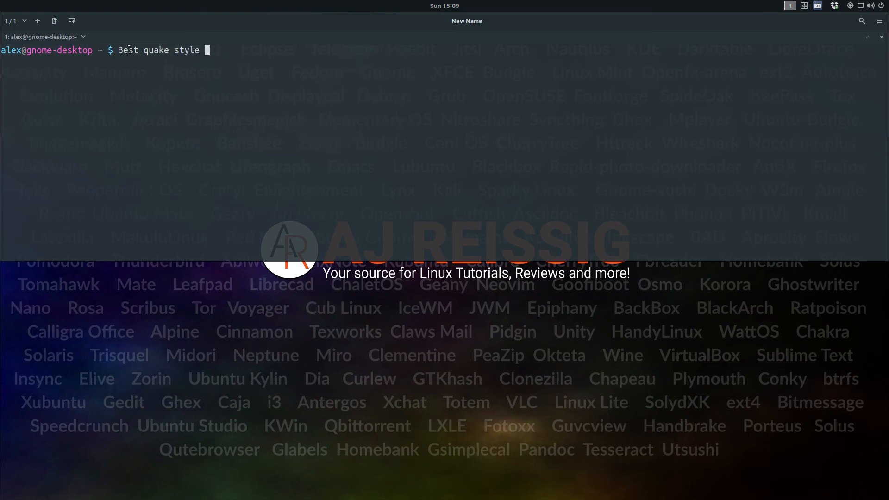
text(terminal)
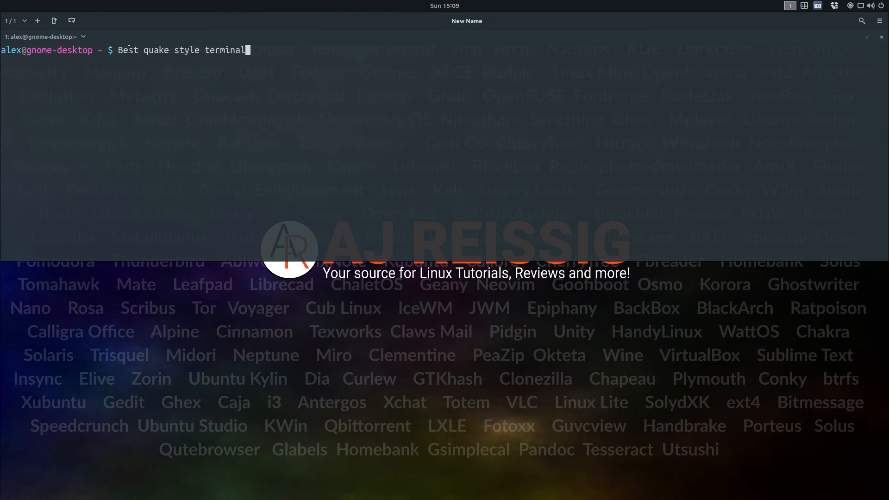
text(?)
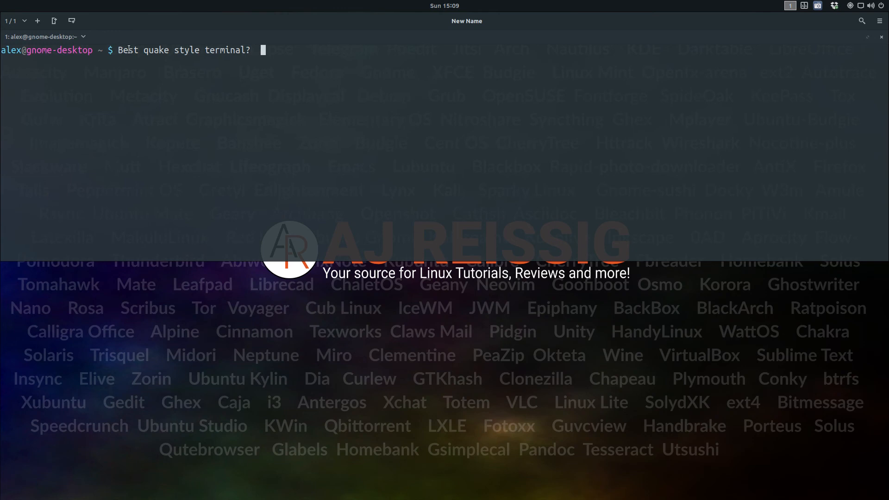
text(You be)
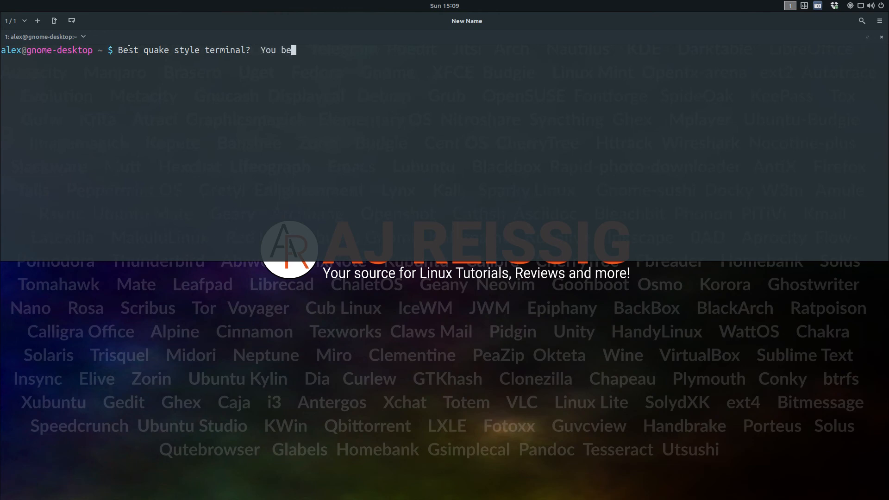
text(!!!!!!!!!!!!!!!!!!)
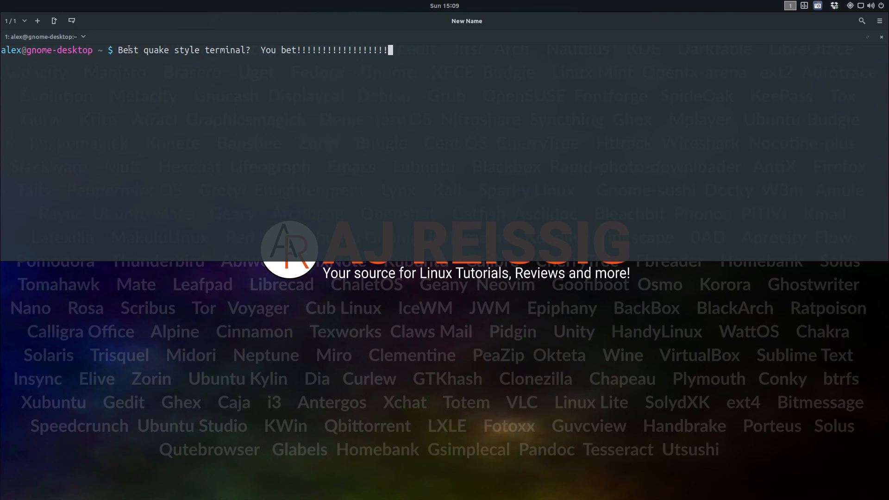
mouse_move(191, 278)
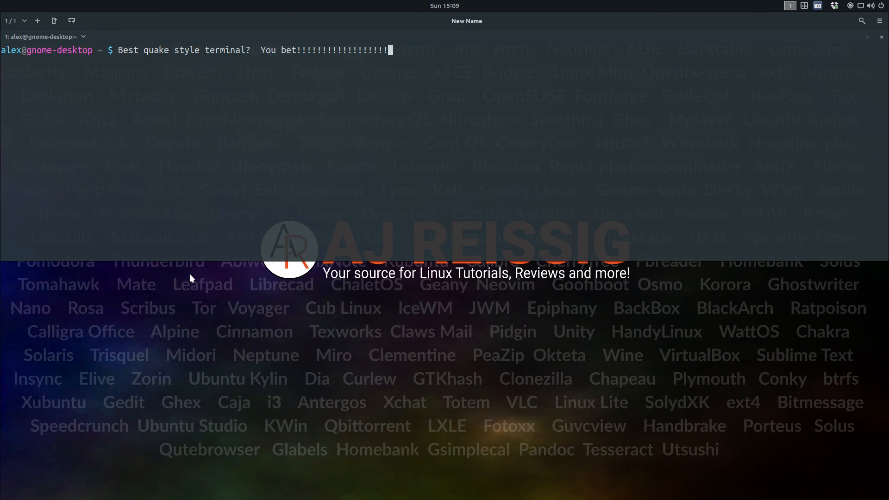
mouse_move(209, 171)
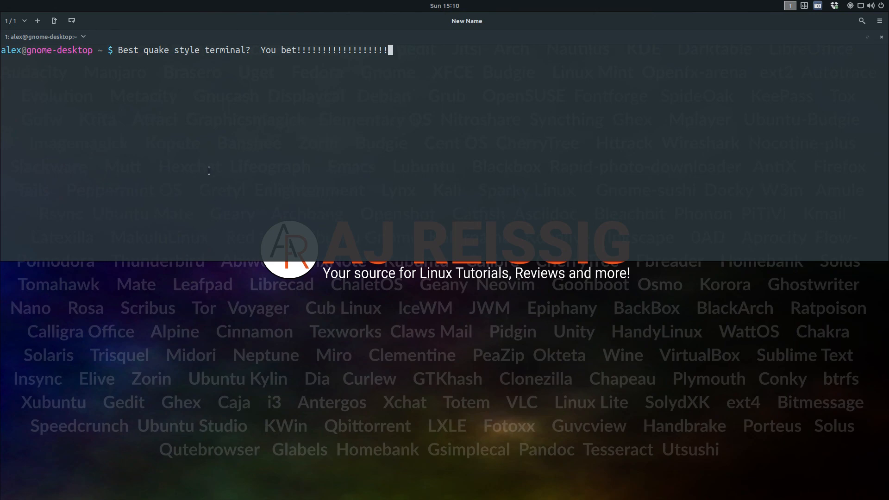